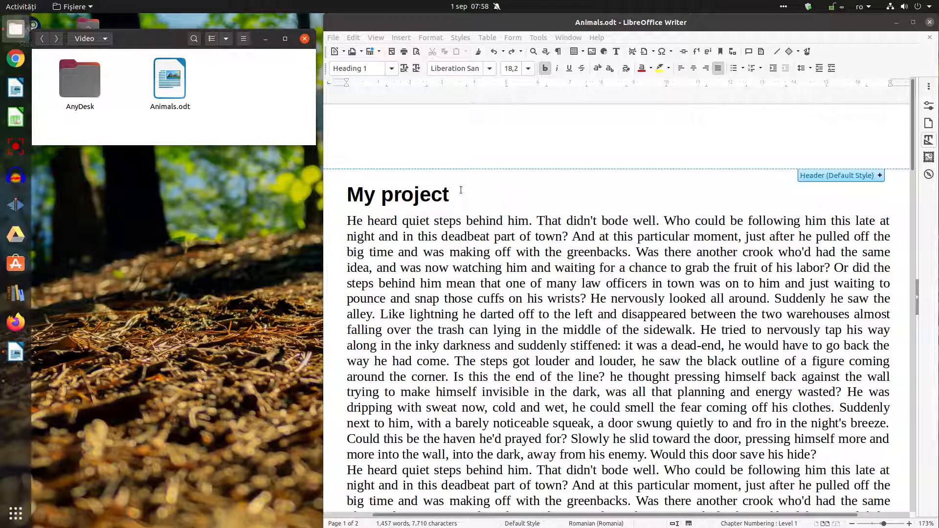
- Replace the 'My project' heading text with 'Concordance'
left_click(458, 214)
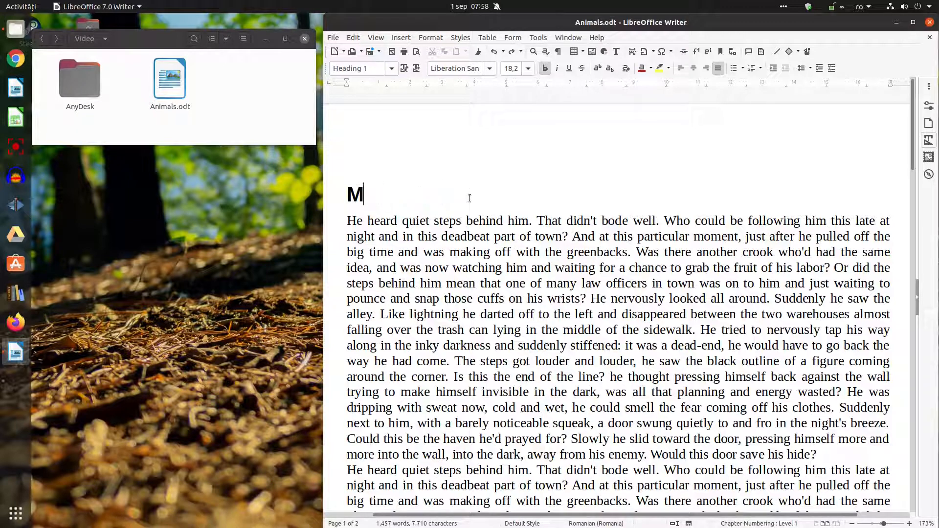
type("Concorda")
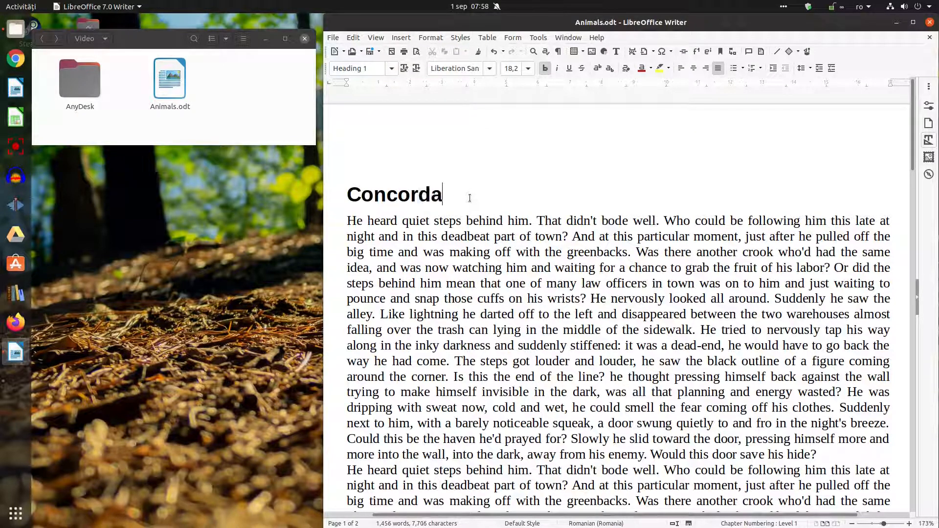
type("nce")
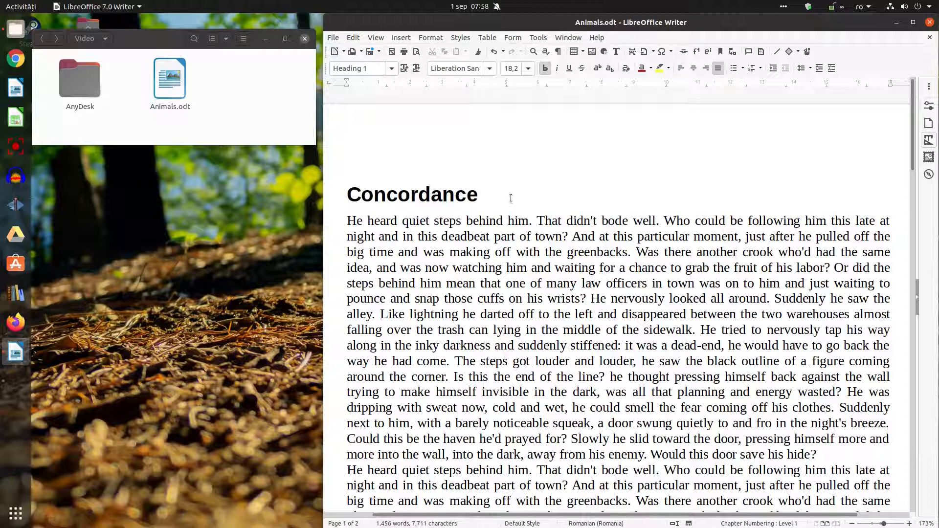
left_click(483, 194)
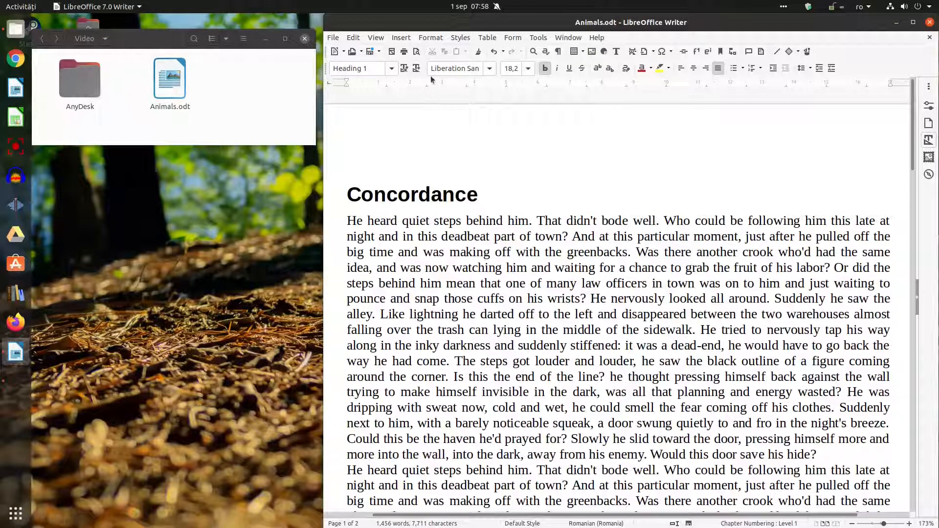
- Set up an Alphabetical Index that uses a new concordance file
left_click(401, 37)
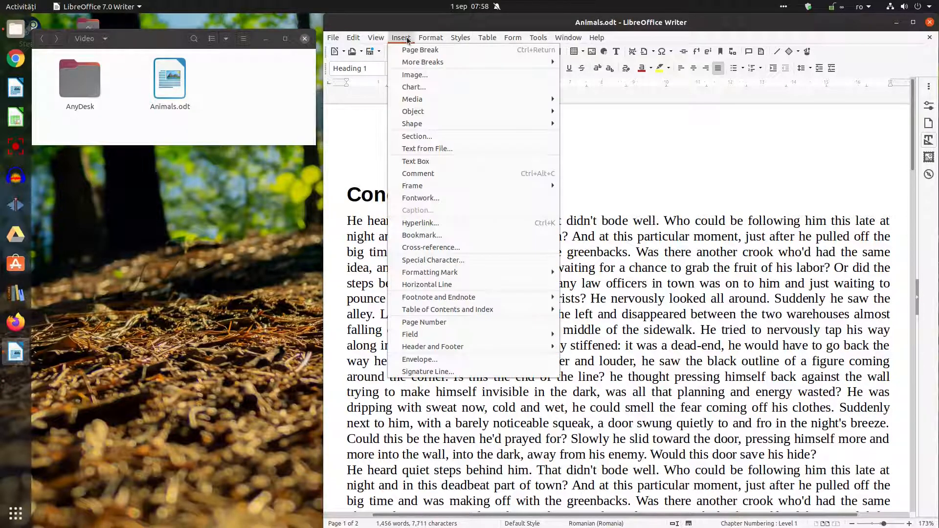
mouse_move(447, 309)
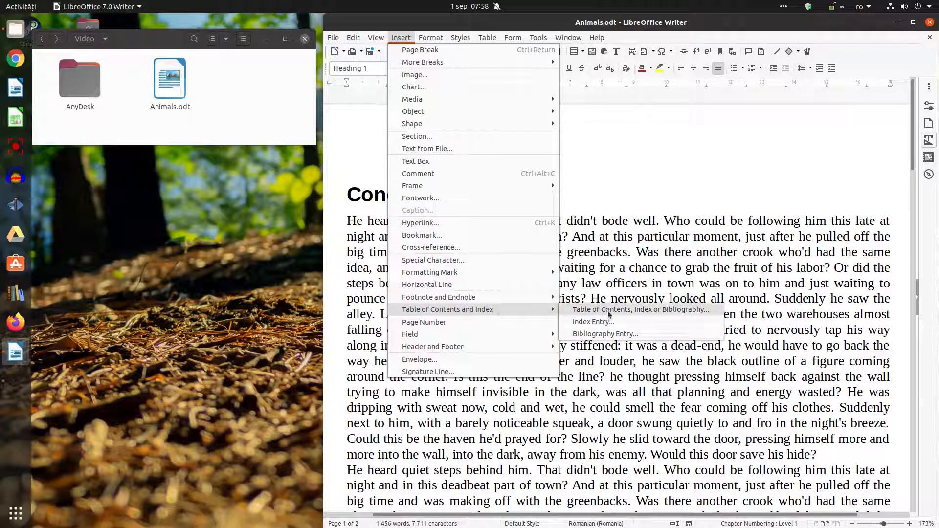
key("Escape")
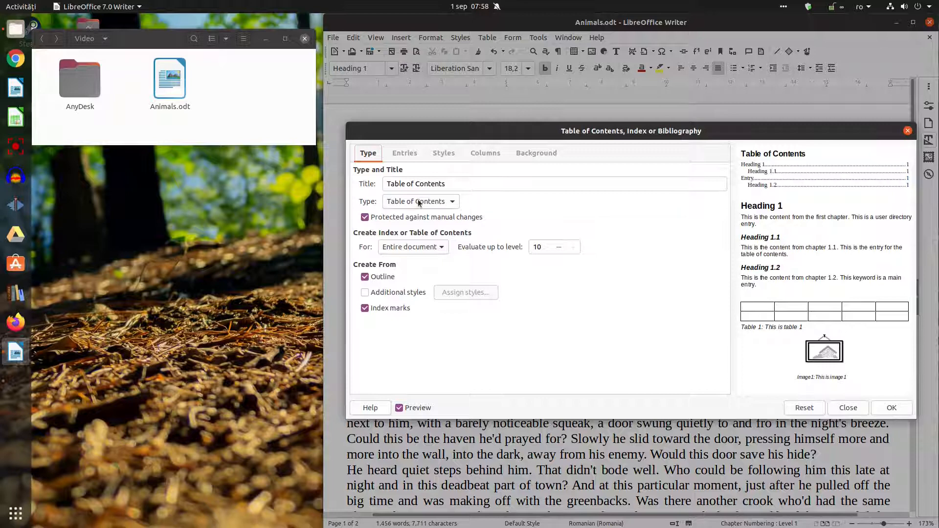
left_click(420, 201)
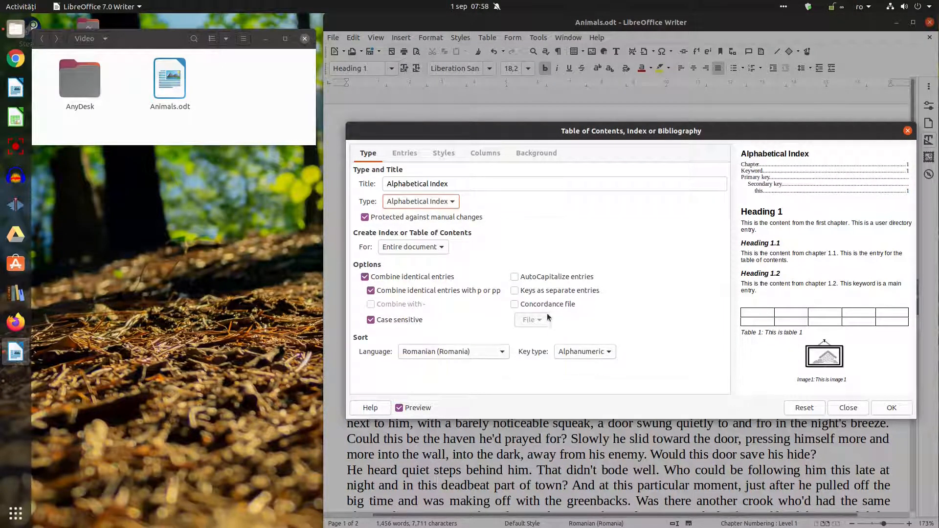
left_click(514, 304)
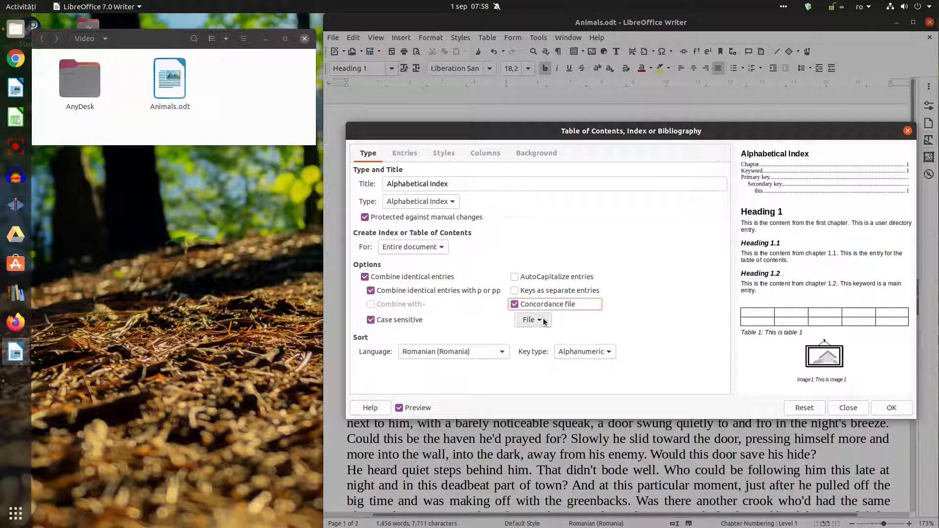
left_click(528, 319)
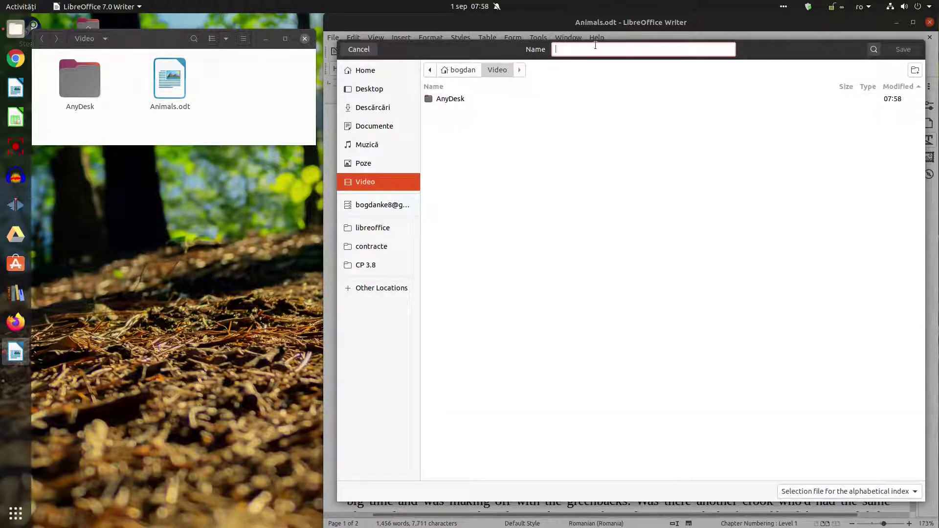
- Save the new concordance file as 'my concordance' in the Video folder
type("concordance")
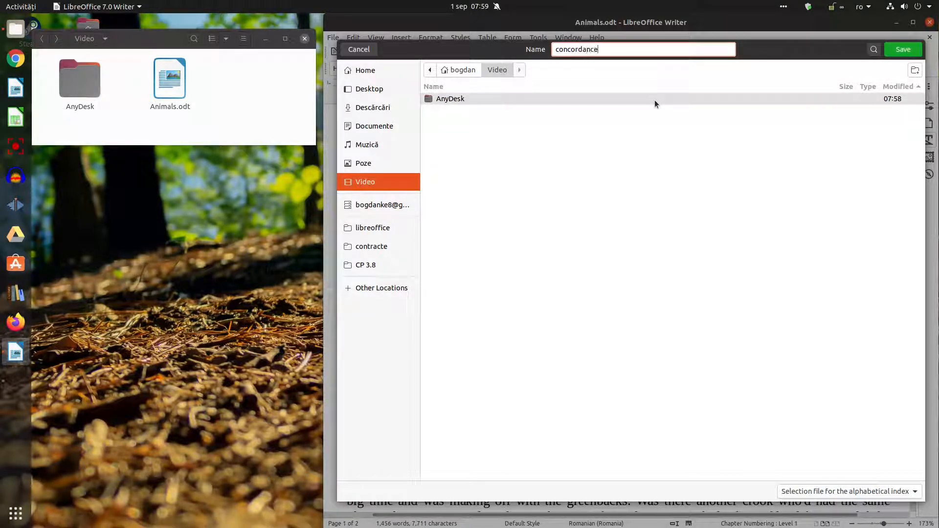
type("my_koncordance")
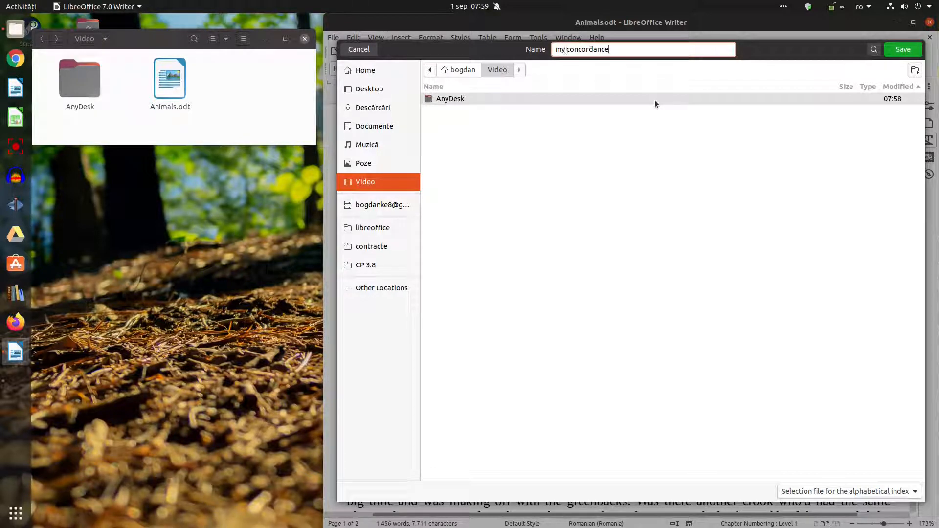
type(".sd")
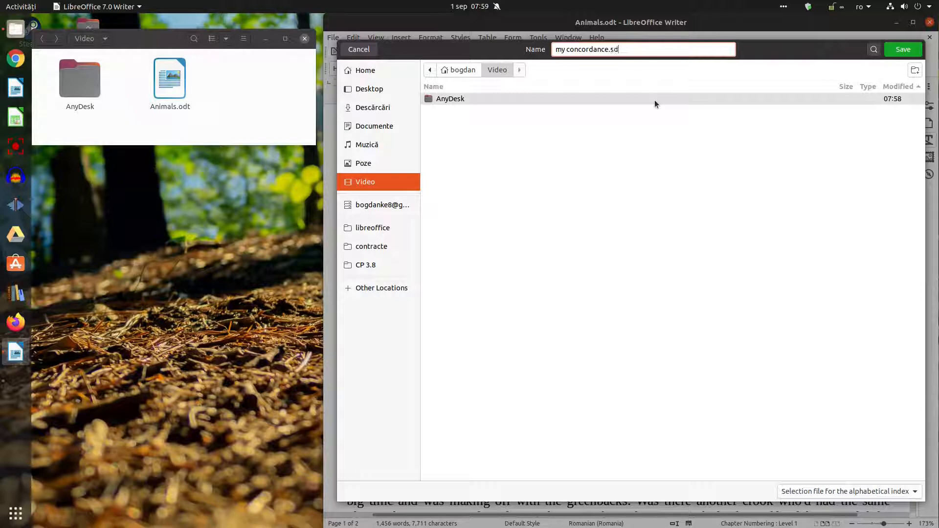
type("i")
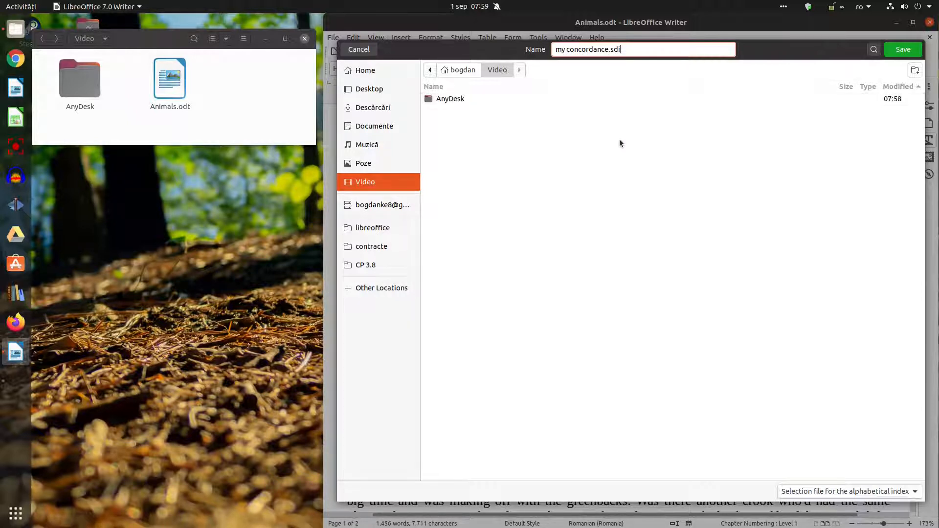
key("BackSpace")
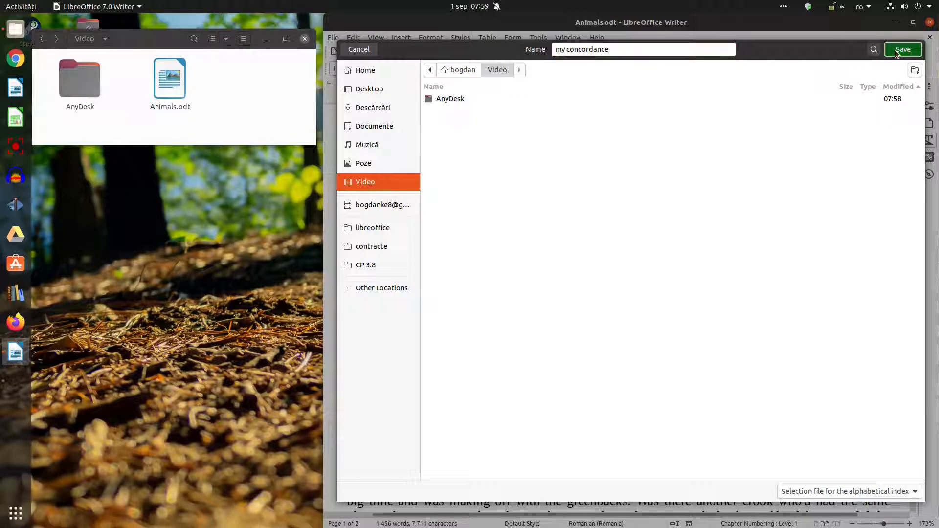
left_click(903, 49)
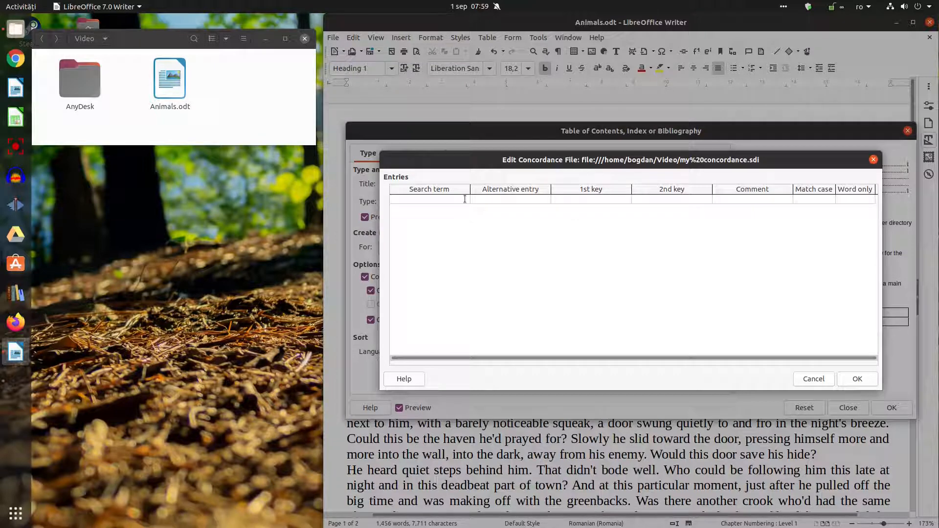
- Enter the concordance entry dog as 'dogs' under key Animals, then begin a Cat entry
left_click(429, 199)
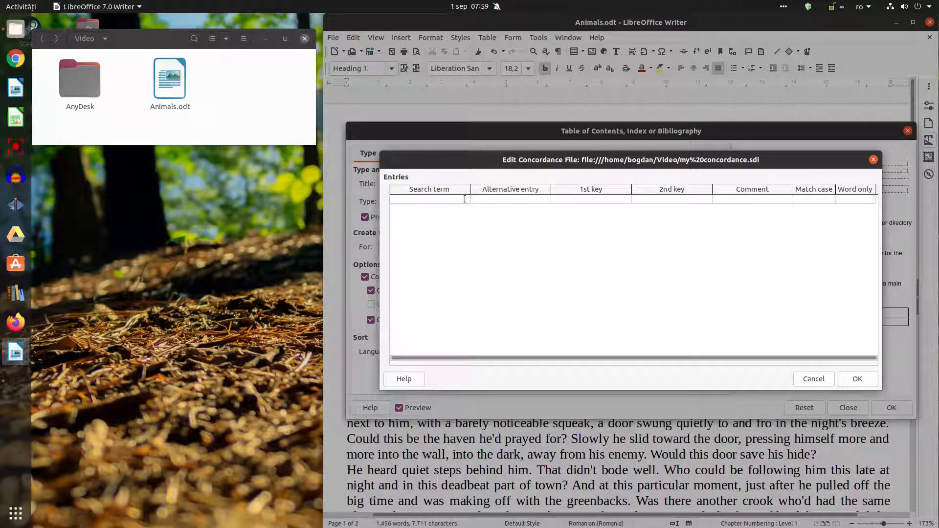
type("dogs")
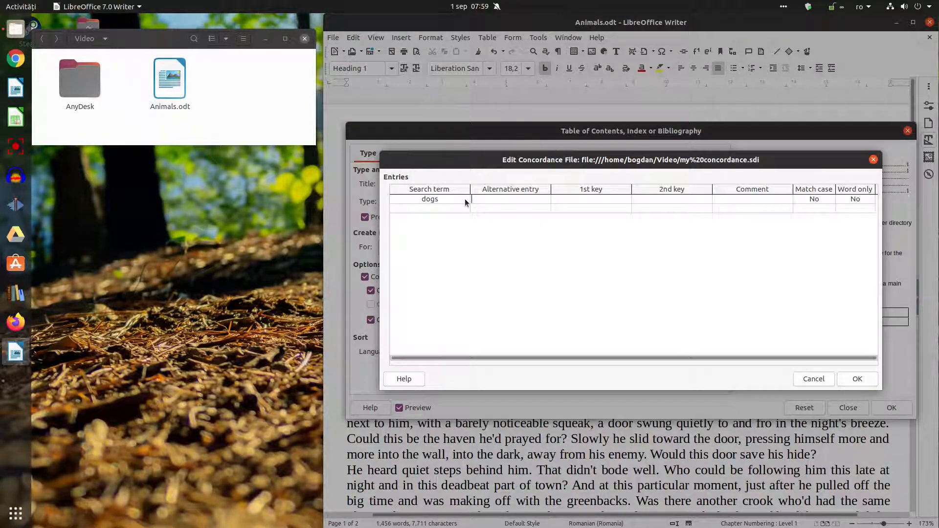
left_click(430, 199)
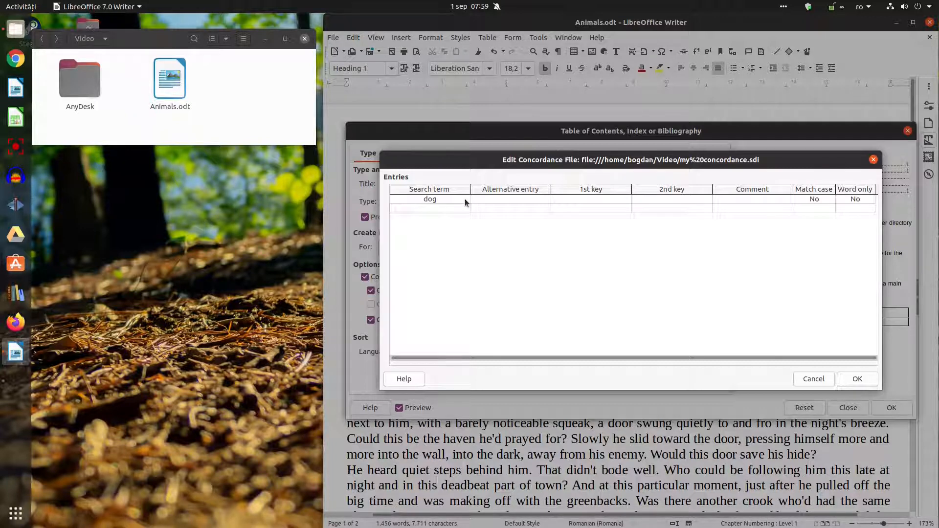
type("dogs")
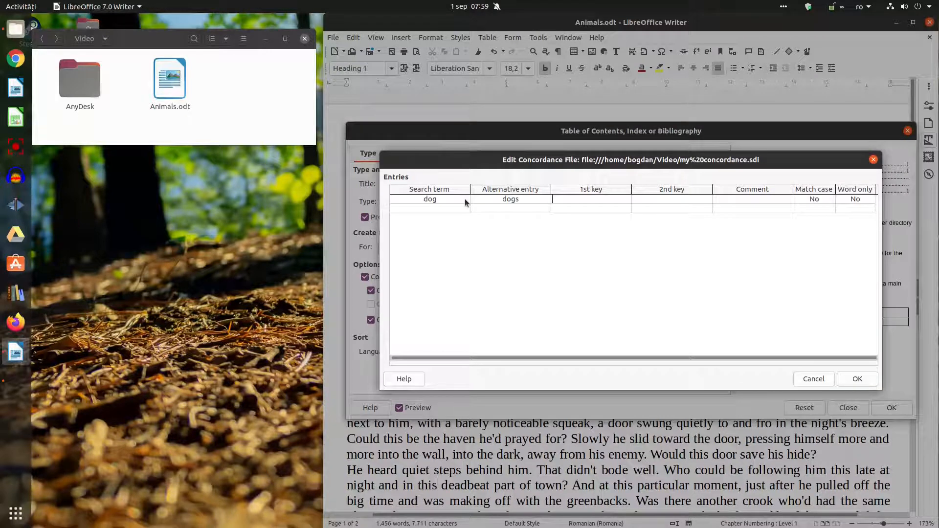
type("Animals")
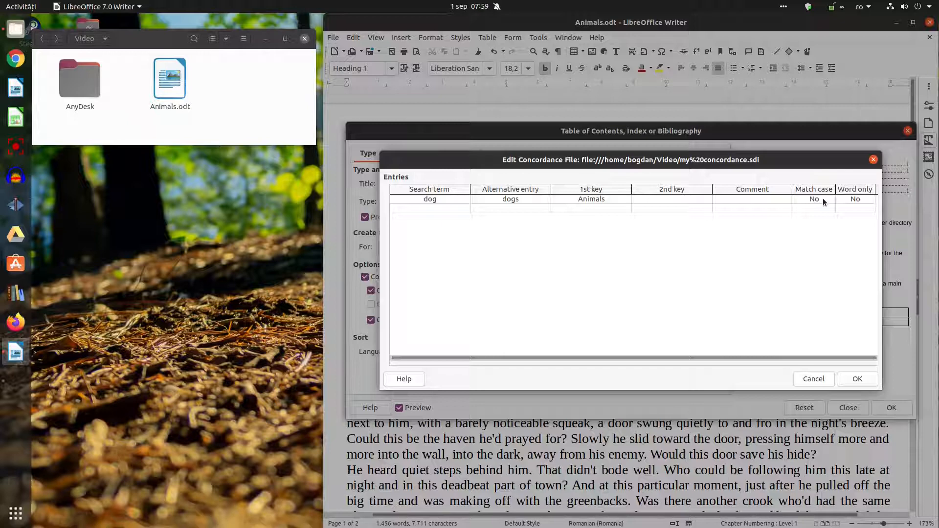
left_click(429, 207)
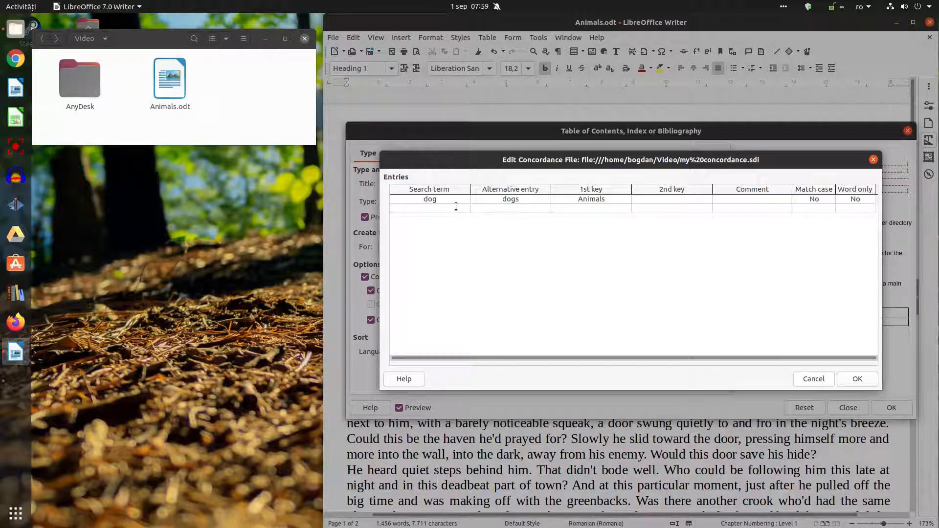
type("Cat")
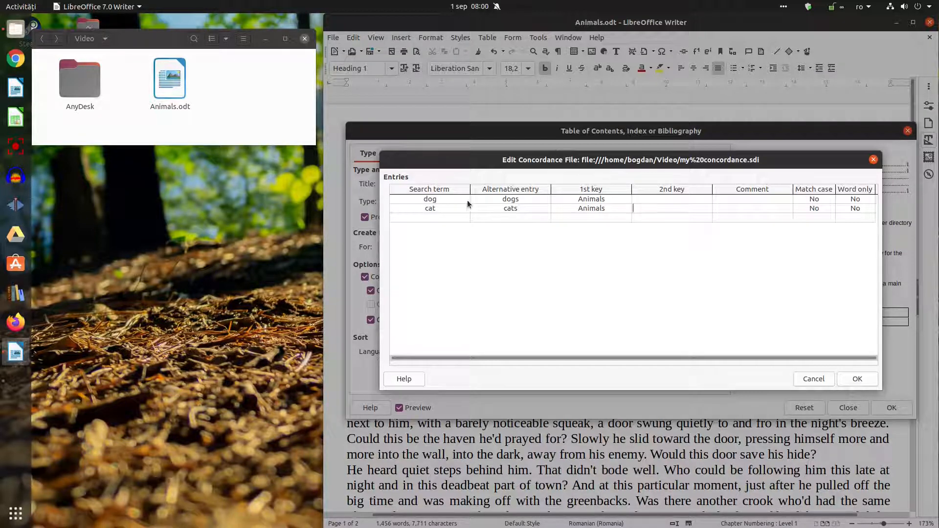
- Add forest with alternative entry 'rain forest' and save the concordance entries
type("for")
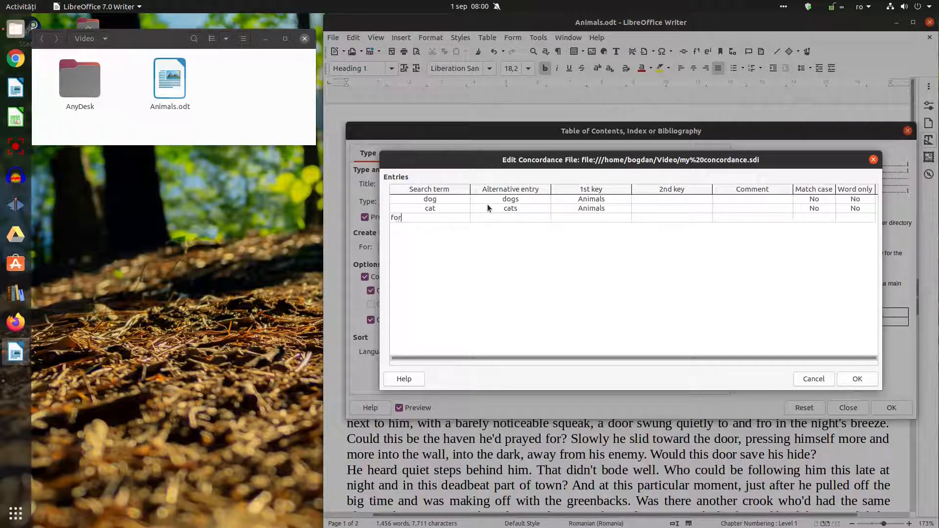
type("est")
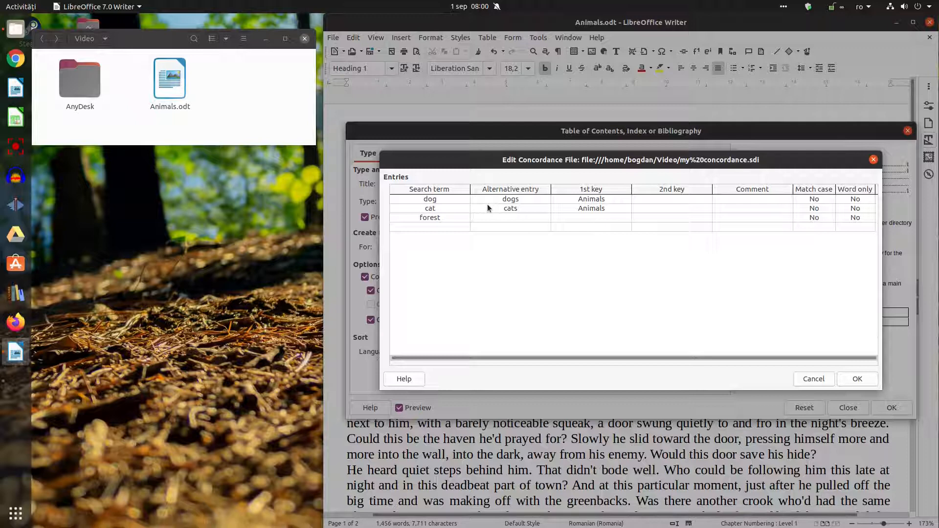
type("rain forest")
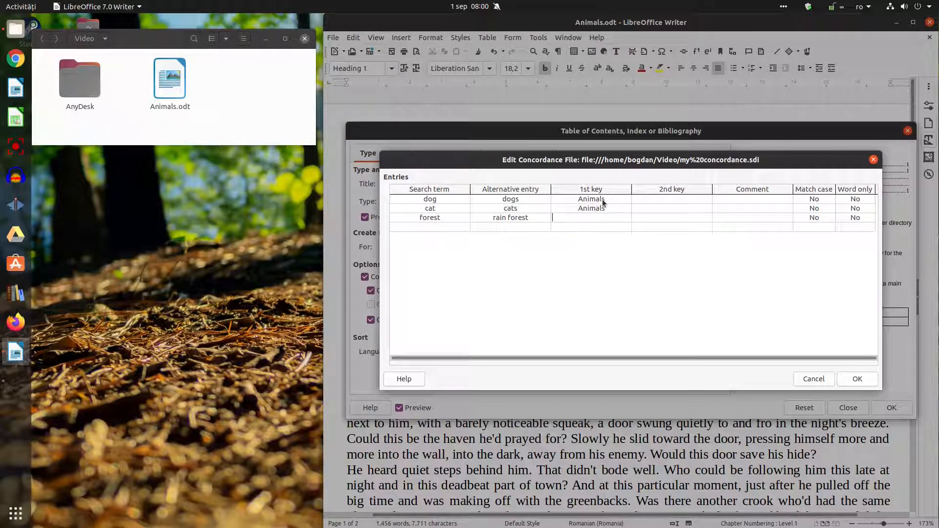
left_click(857, 379)
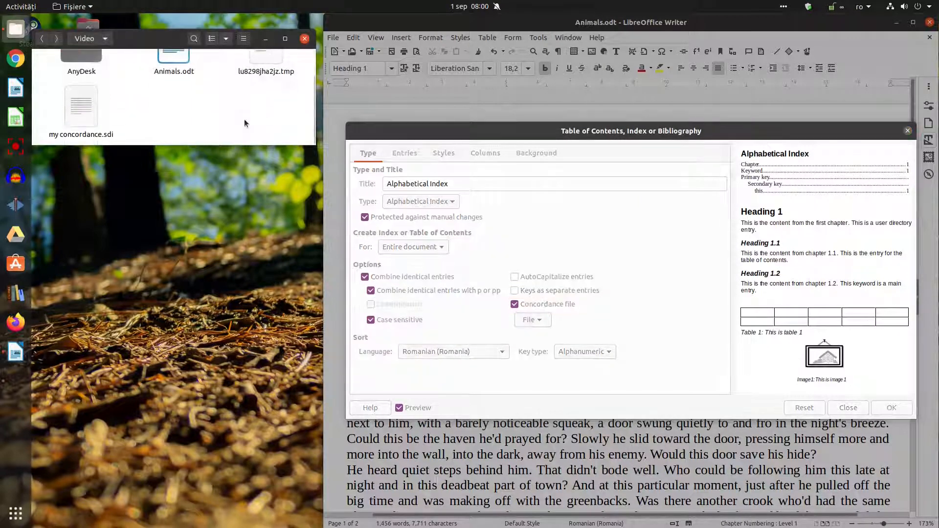
mouse_move(870, 378)
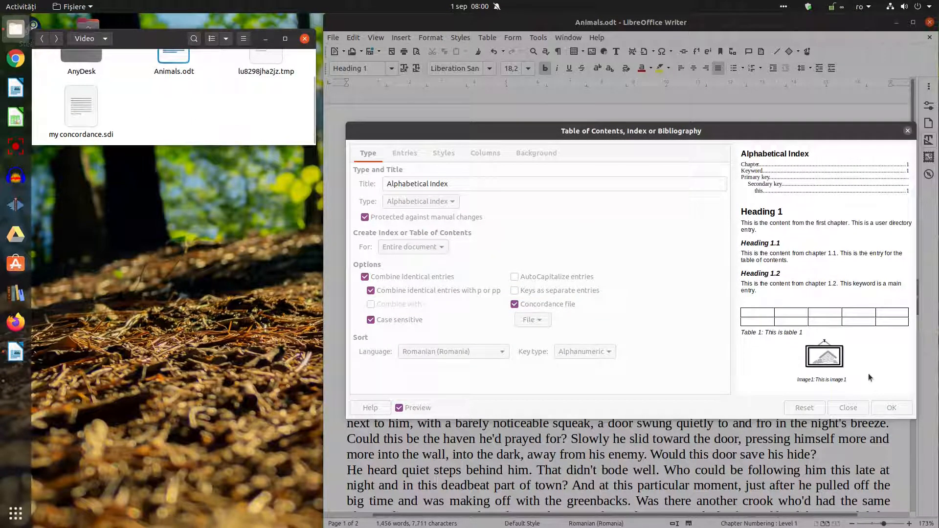
- Insert the alphabetical index, delete it, and open my concordance.sdi from Files
left_click(891, 407)
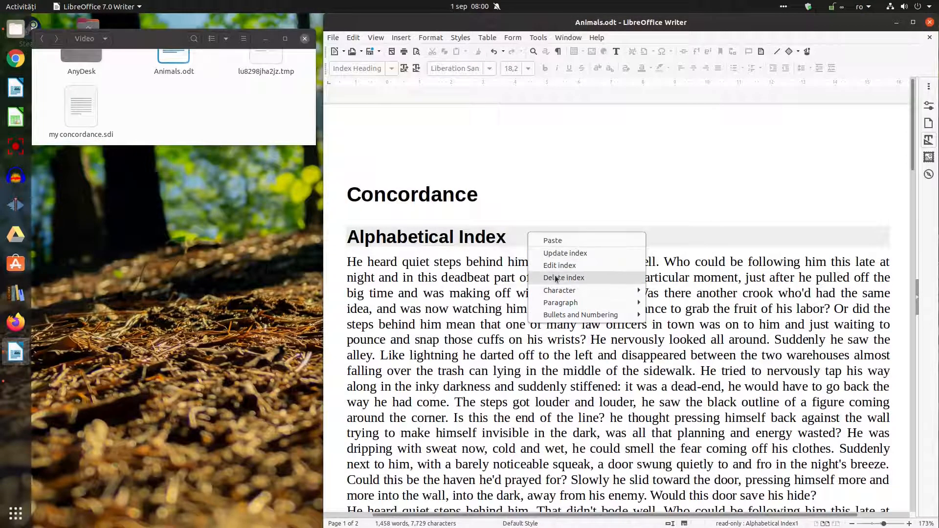
left_click(563, 277)
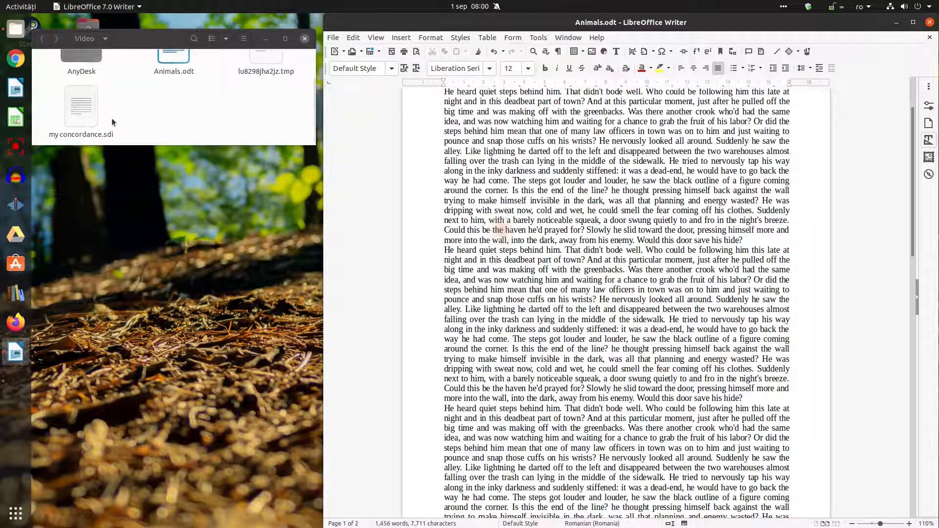
double_click(81, 106)
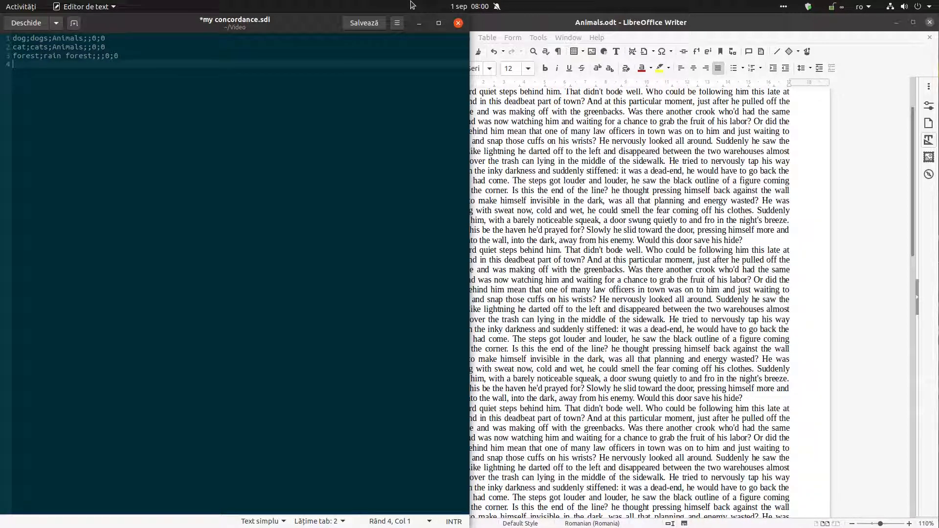
- Add the line city;cities;;;0;0 to my concordance.sdi in Text Editor
type("city;")
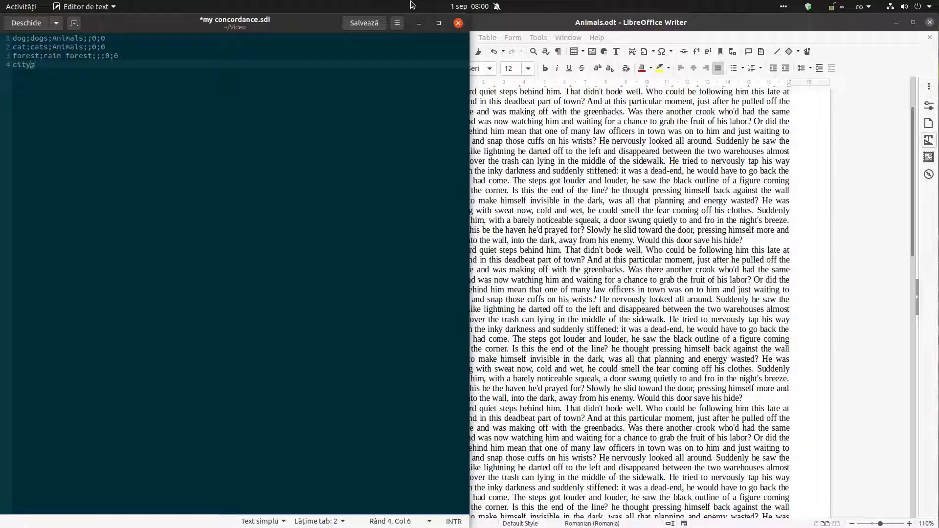
type("sc")
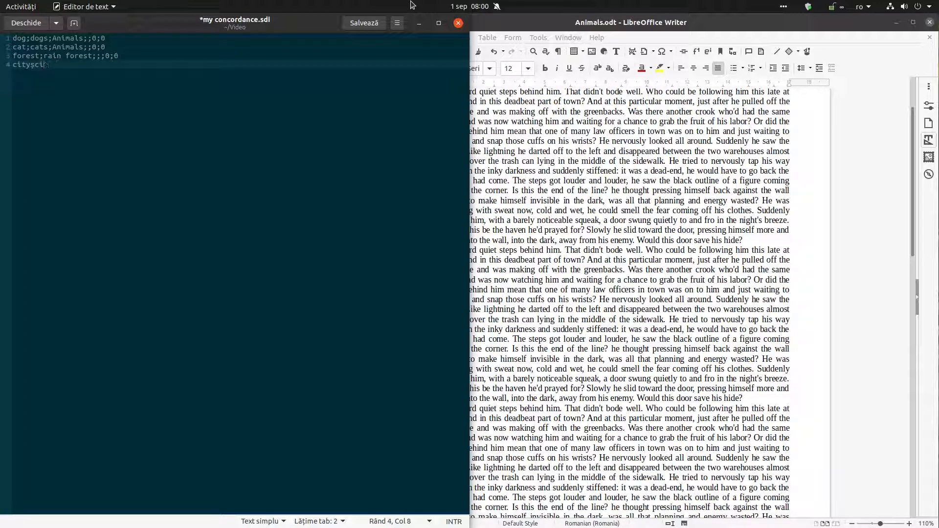
key("BackSpace")
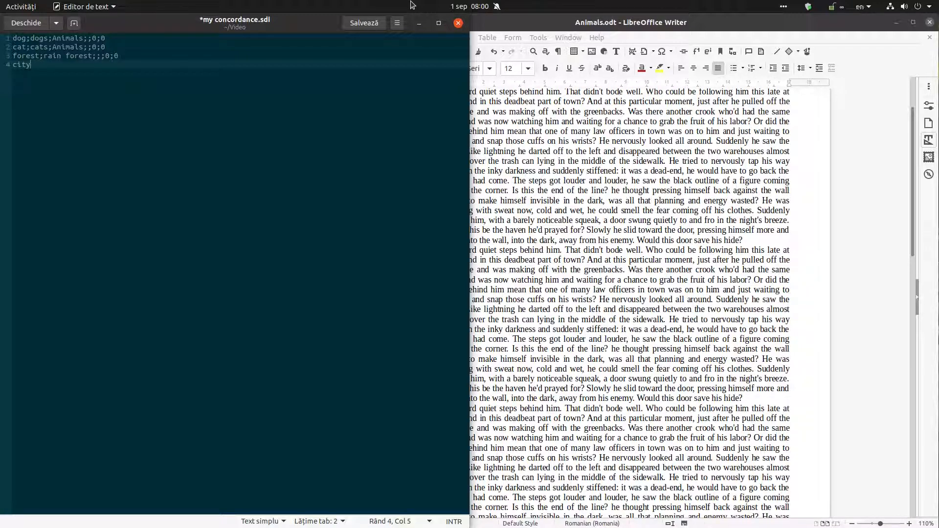
type(";cities")
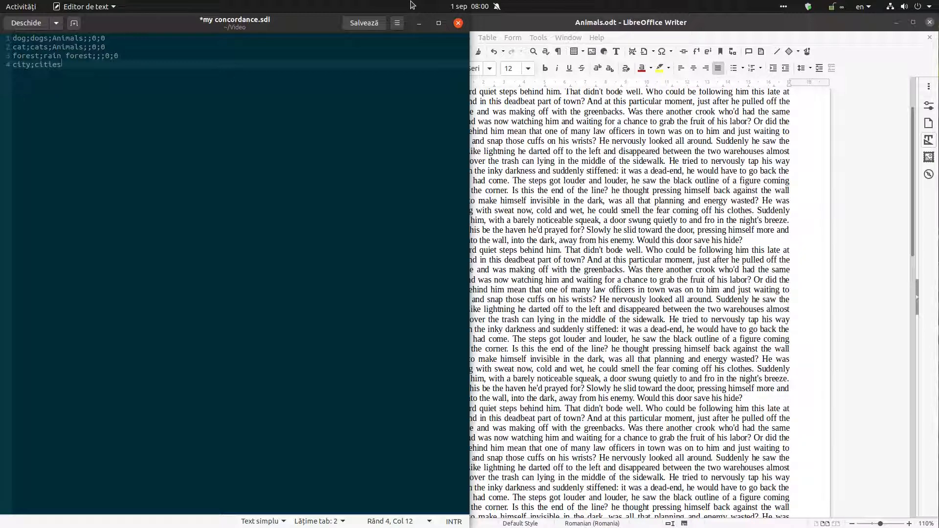
type(";")
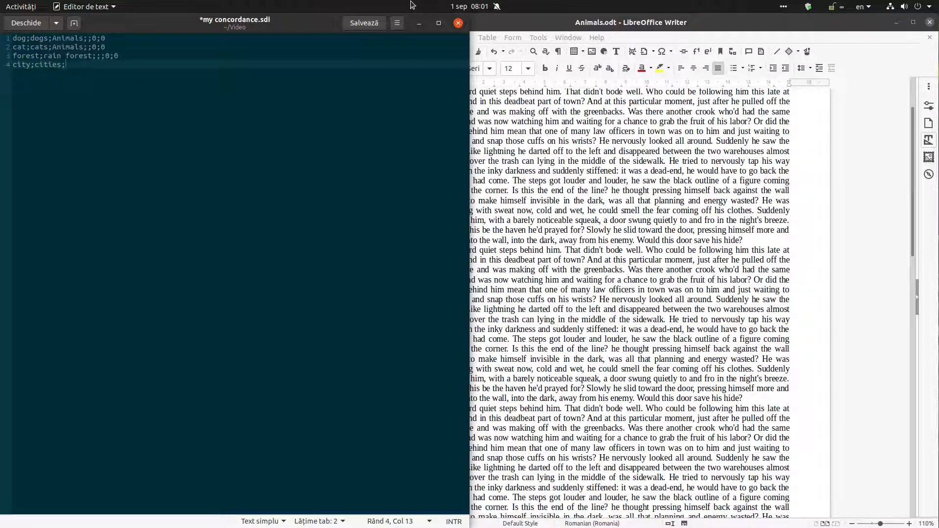
type(";")
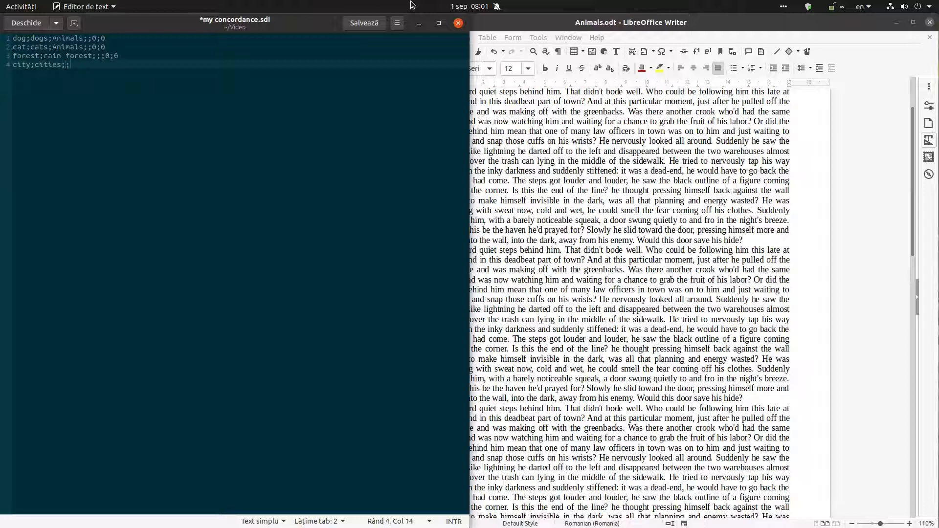
type(";0")
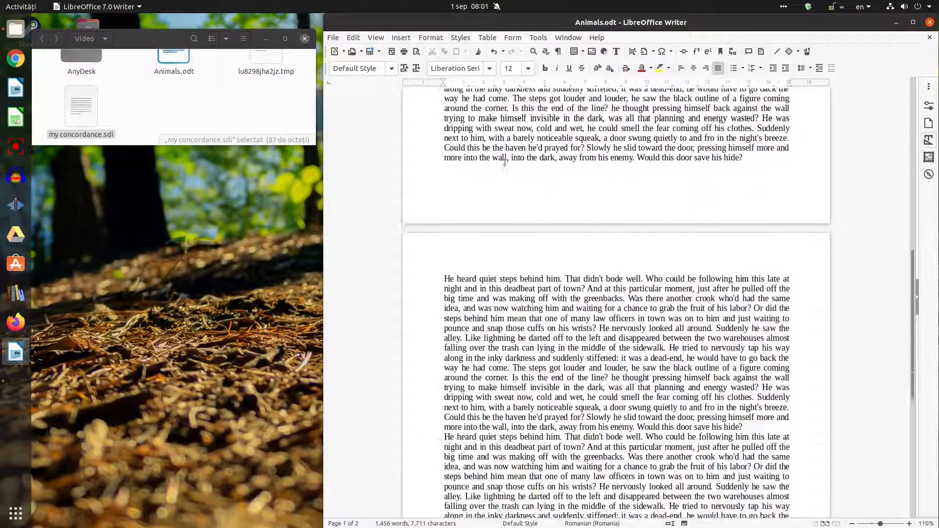
scroll("down", 3)
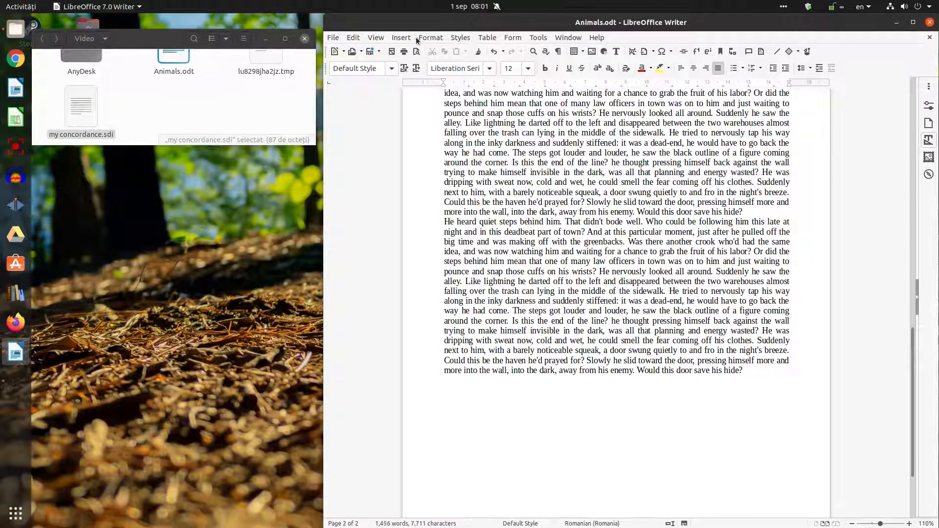
- Insert an Alphabetical Index with 'Combine identical entries with p or pp' unchecked
left_click(401, 37)
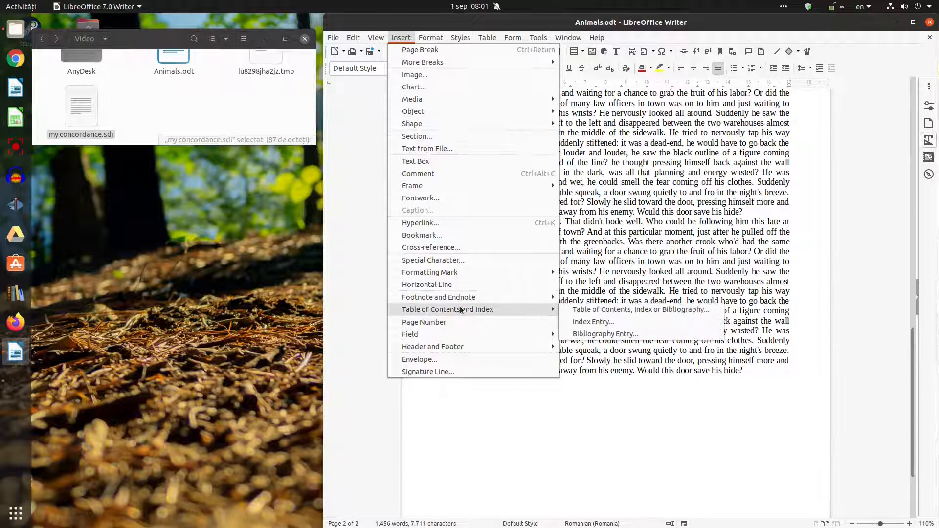
left_click(640, 310)
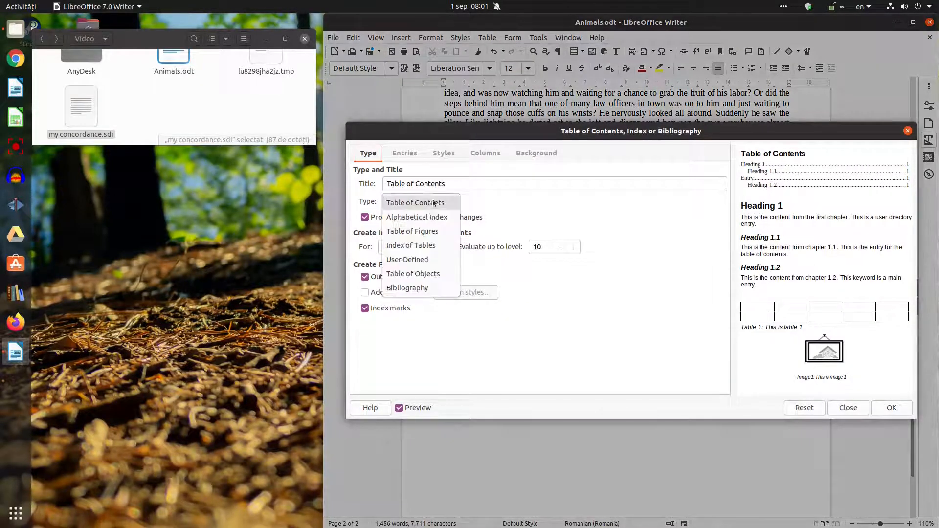
left_click(417, 217)
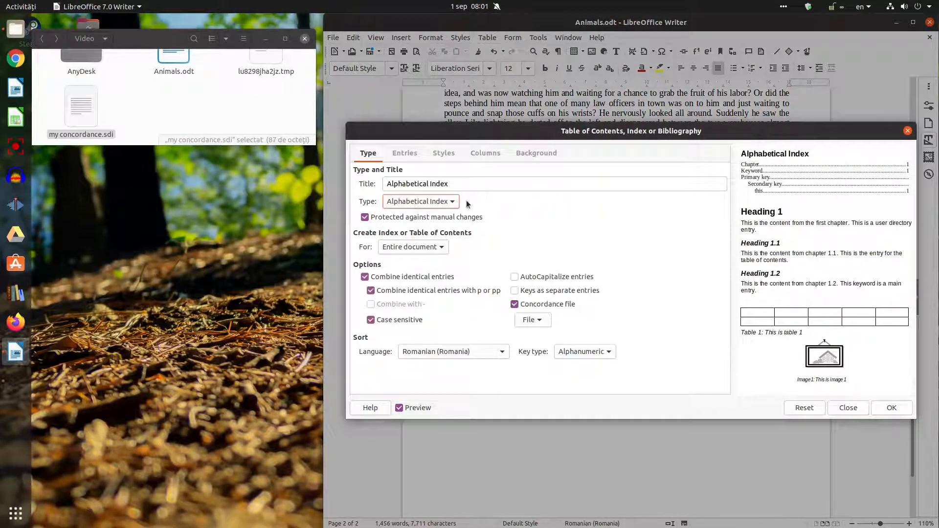
left_click(371, 291)
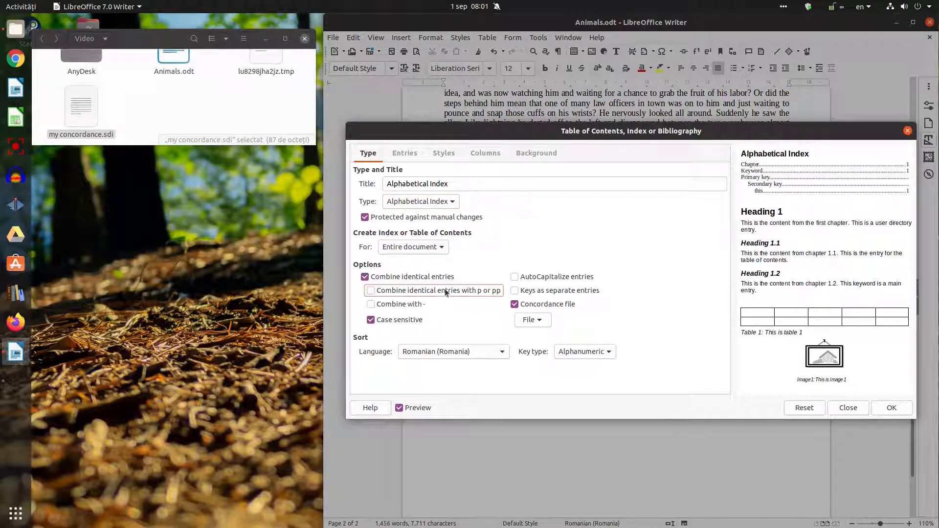
left_click(892, 408)
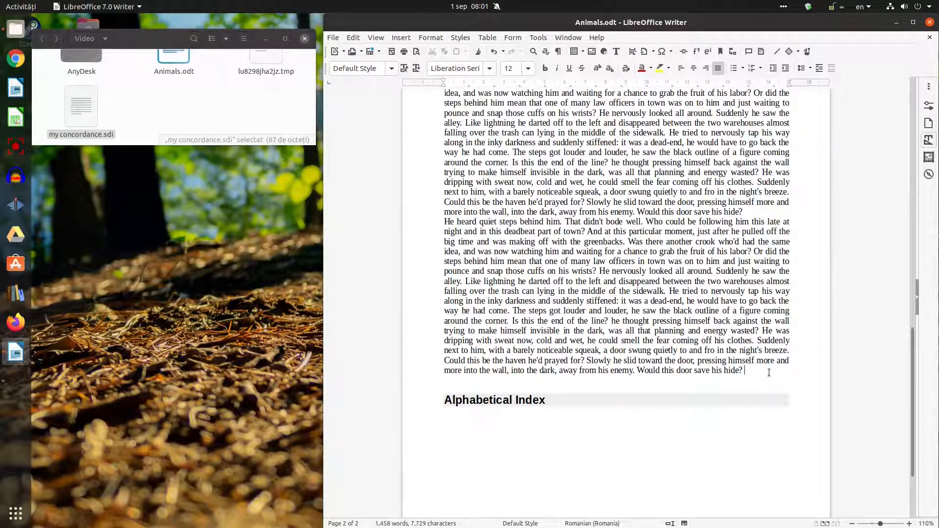
- Append 'I want a dog.' to the text and right-click my concordance.sdi in Files
type("I w")
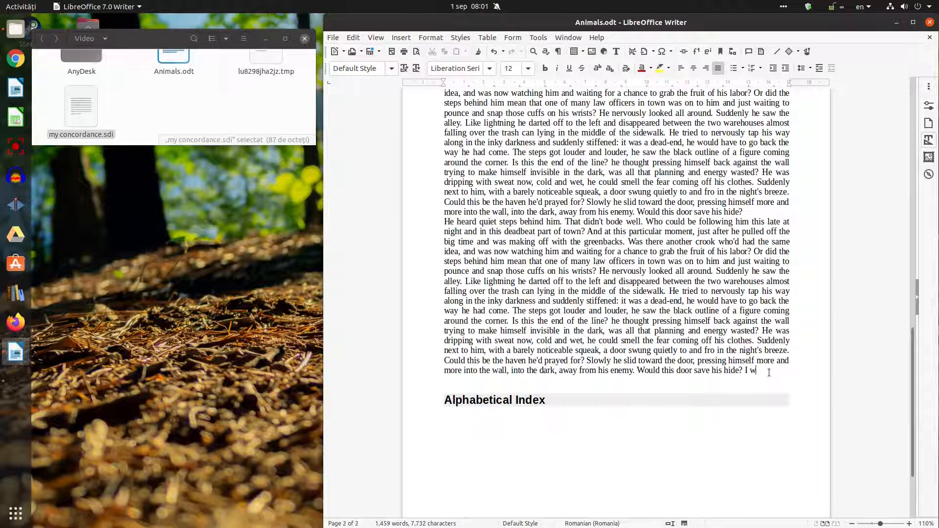
type("ant a dog.")
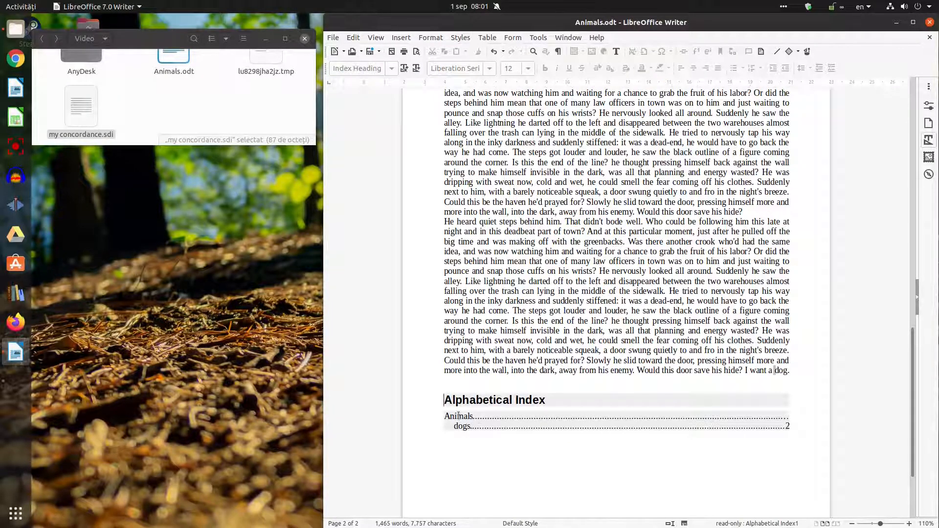
right_click(81, 106)
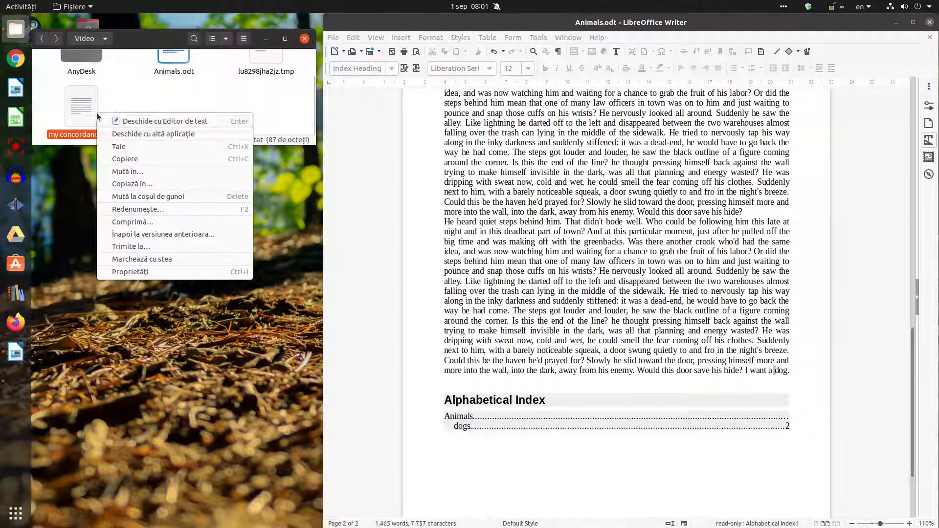
left_click(163, 121)
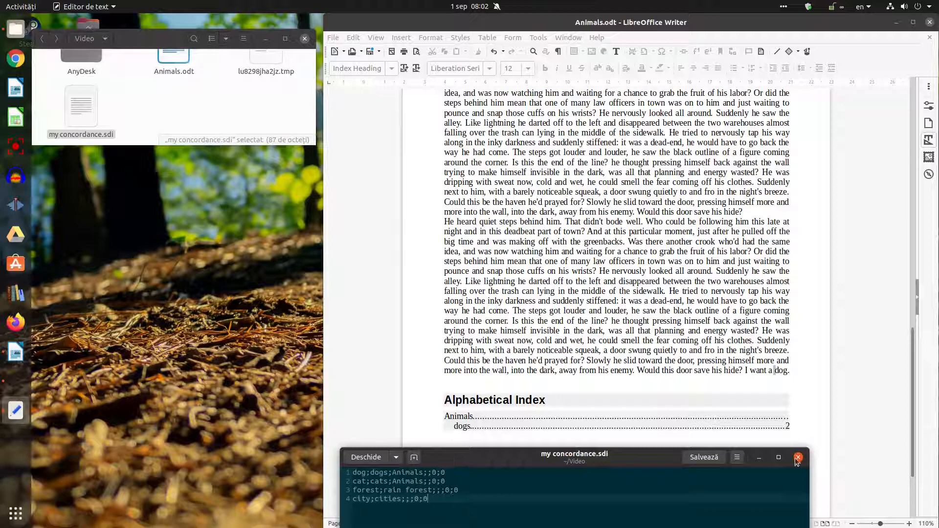
left_click(797, 457)
type(" or a cat")
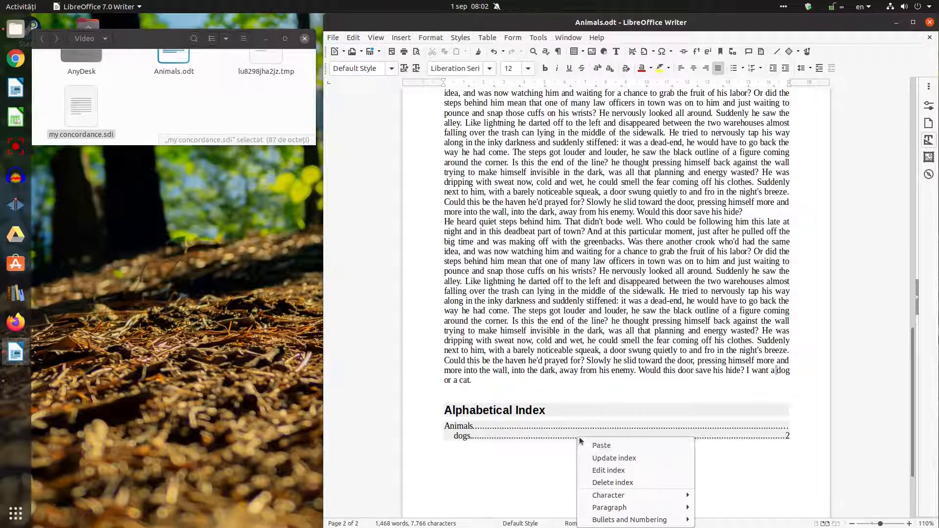
- Refresh the index, type the sentences about a hot forest, and update the index again
left_click(613, 457)
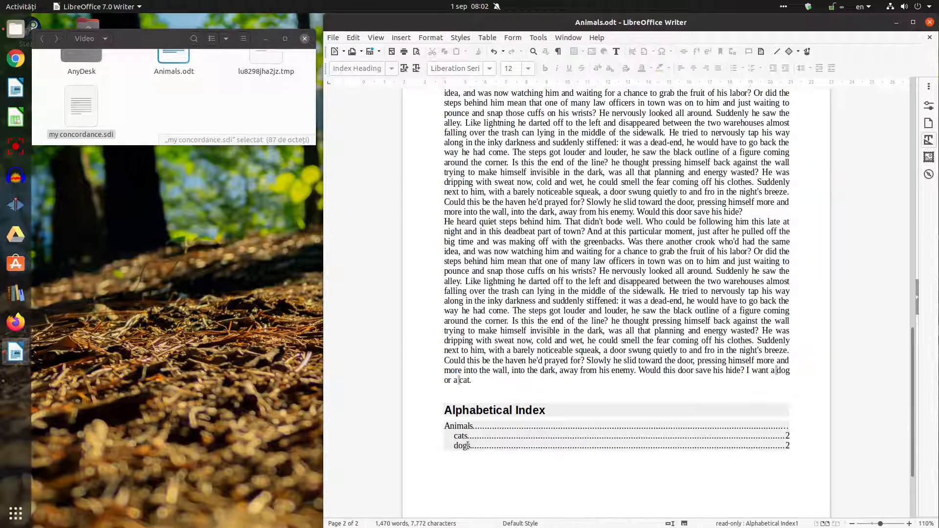
scroll("down", 3)
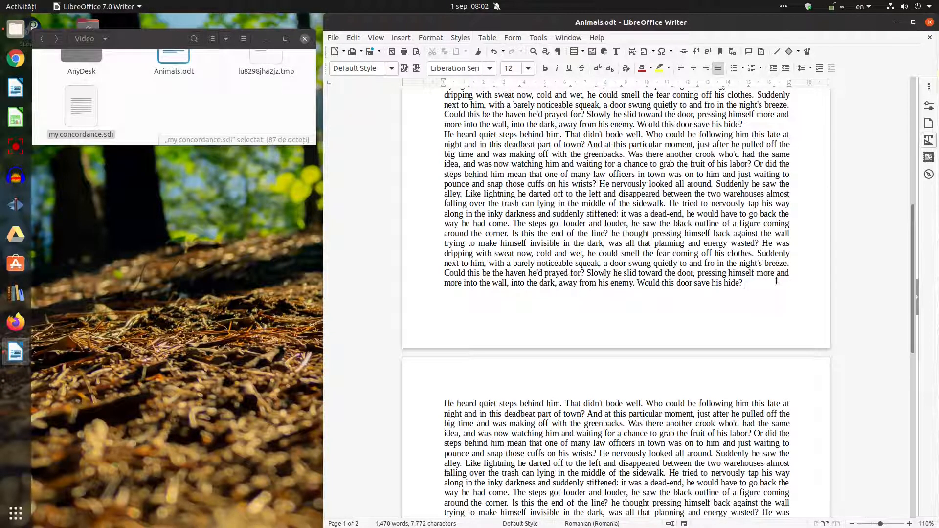
type("It’s ver")
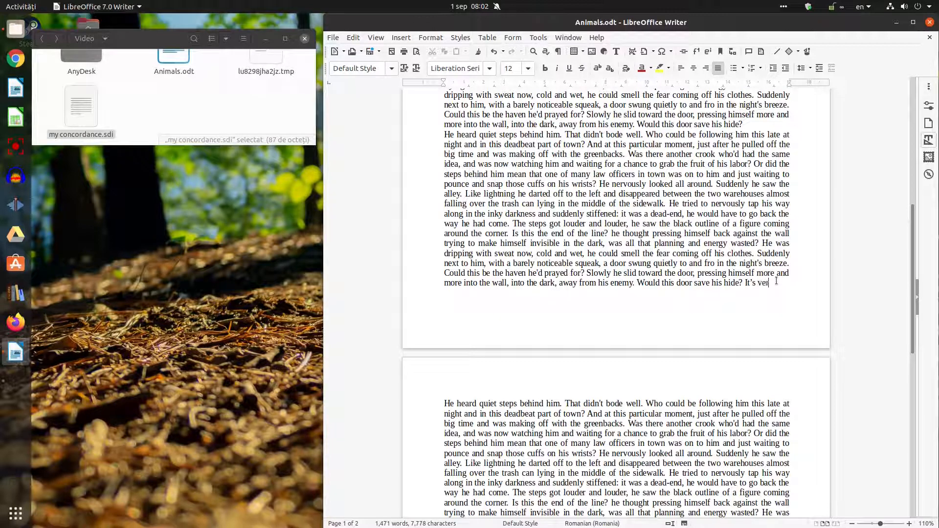
type("y hot în a")
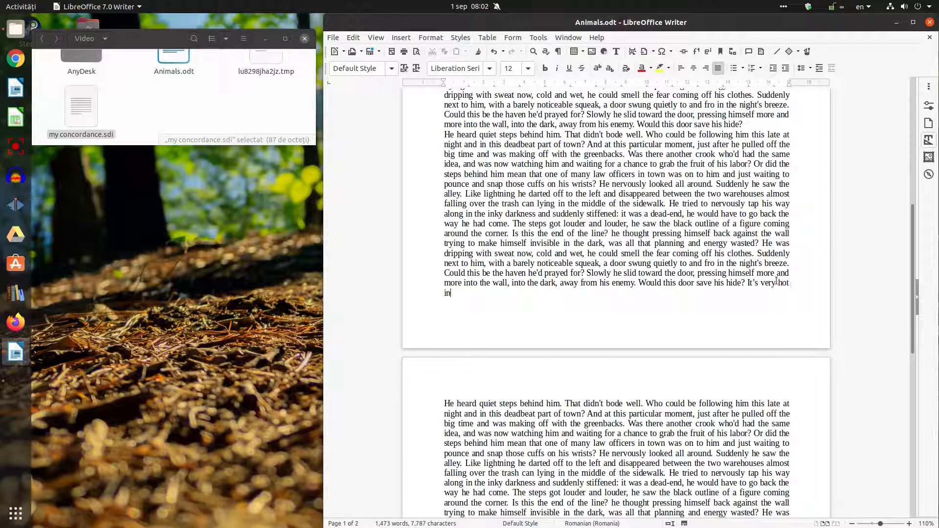
type("\" \"")
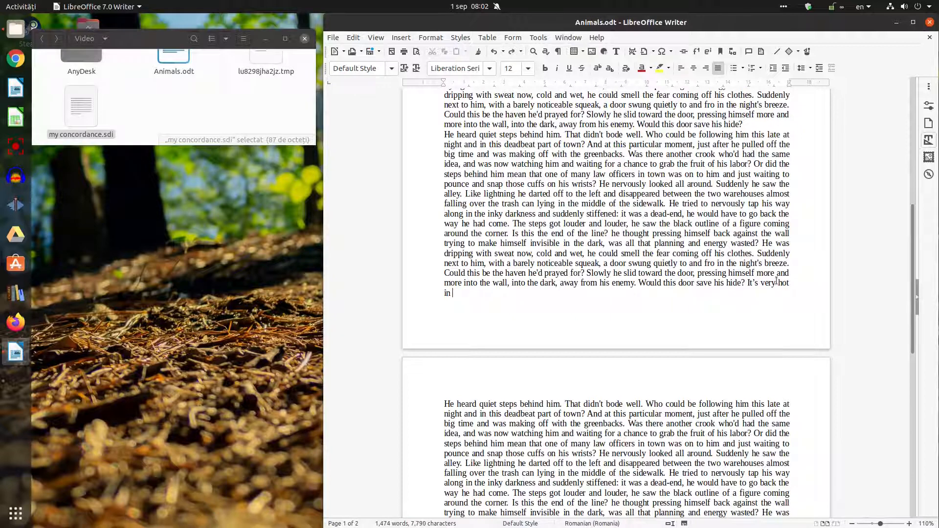
type("a fore")
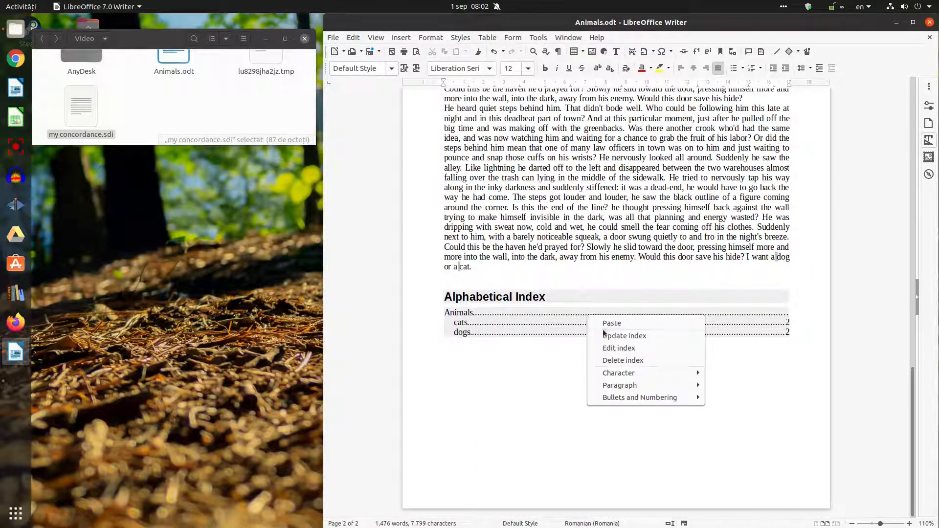
left_click(623, 335)
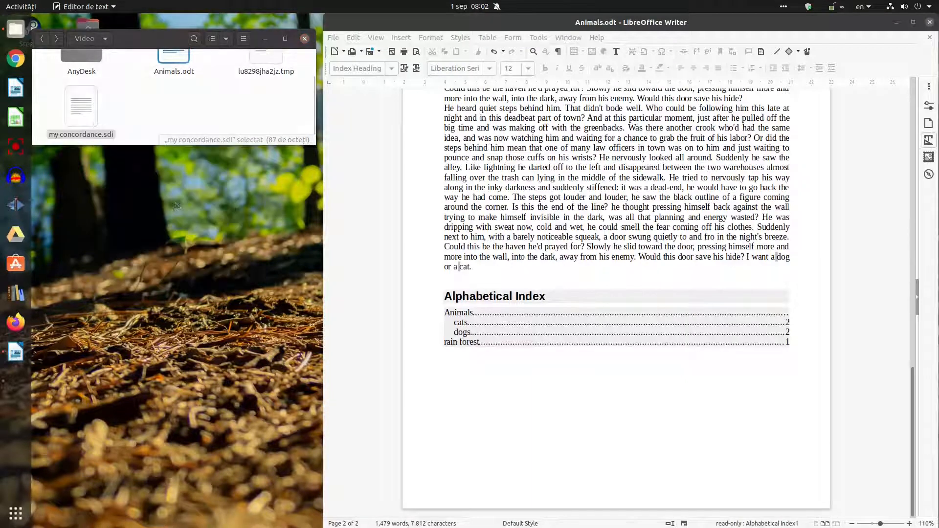
- Open my concordance.sdi in Text Editor and change 'rain forest' to 'rain forests'
double_click(80, 106)
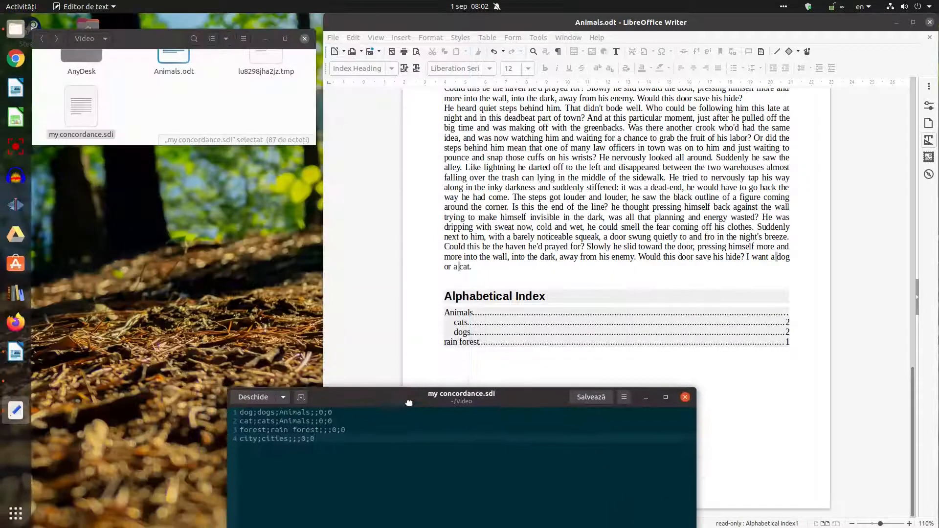
left_click_drag(409, 401, 542, 381)
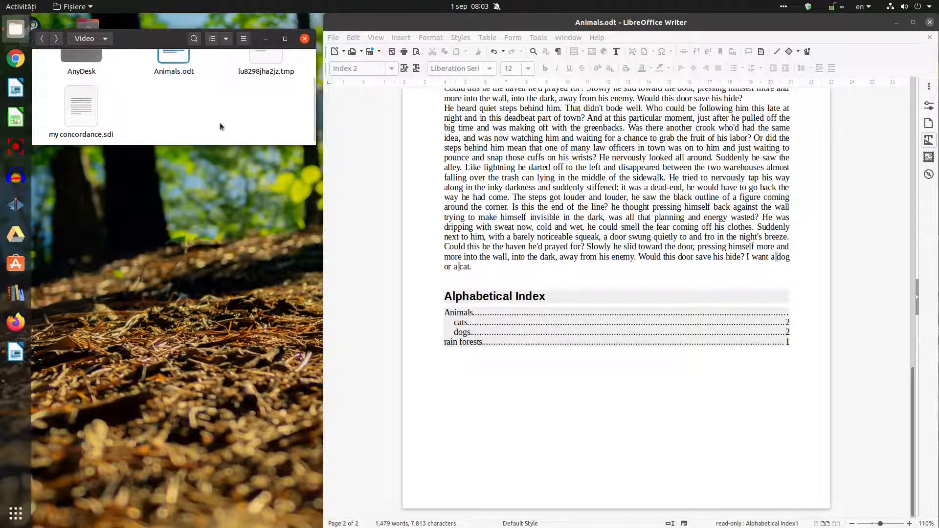
- Reopen the alphabetical index settings and the concordance file editor
left_click(401, 38)
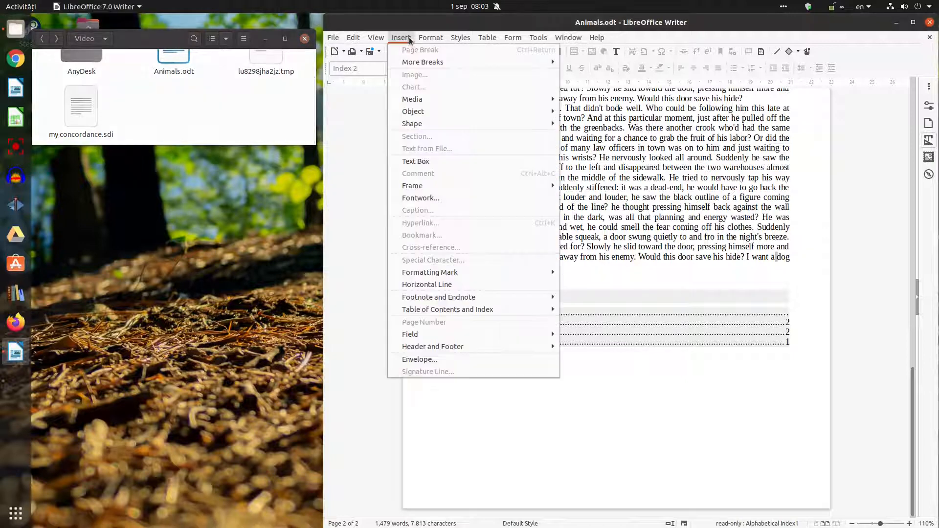
left_click(589, 289)
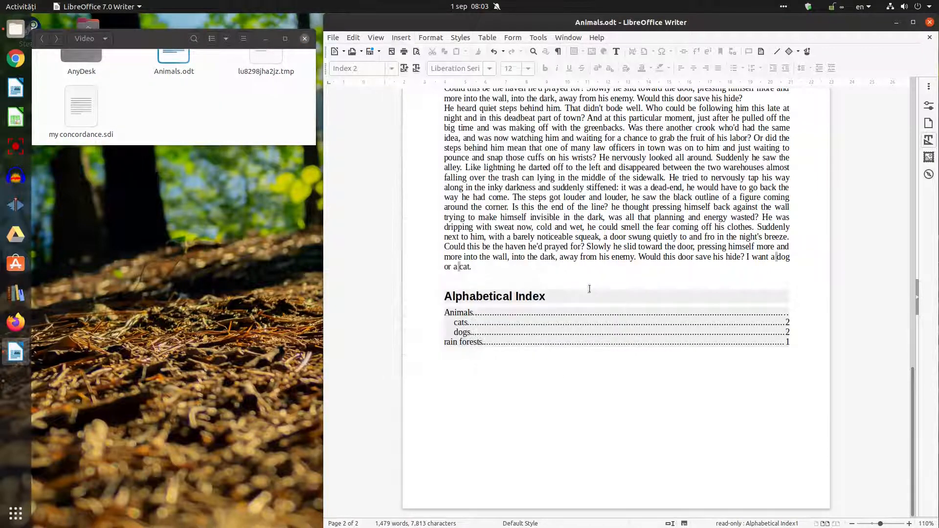
left_click(529, 319)
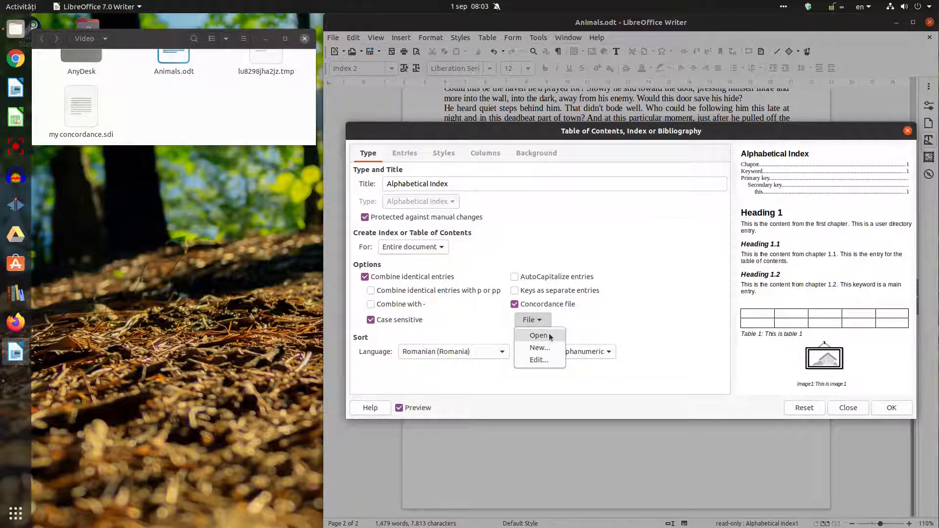
mouse_move(546, 361)
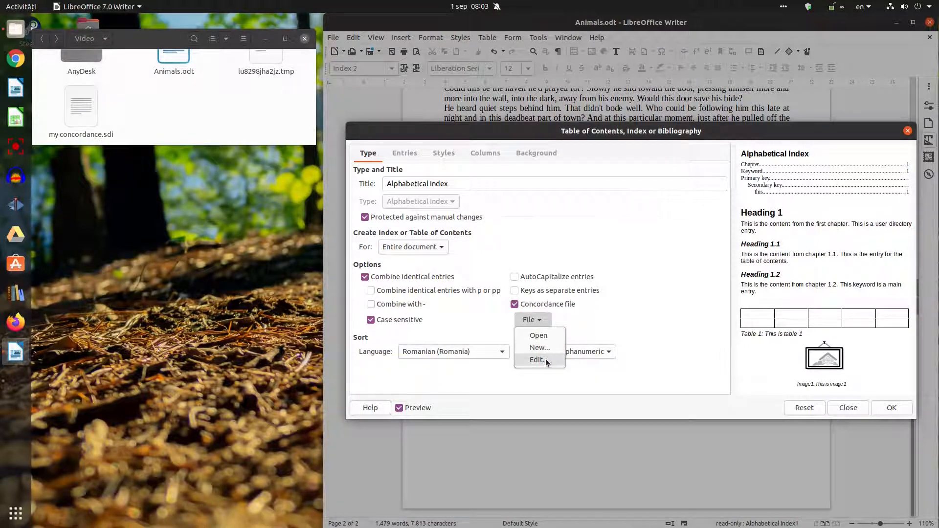
left_click(536, 360)
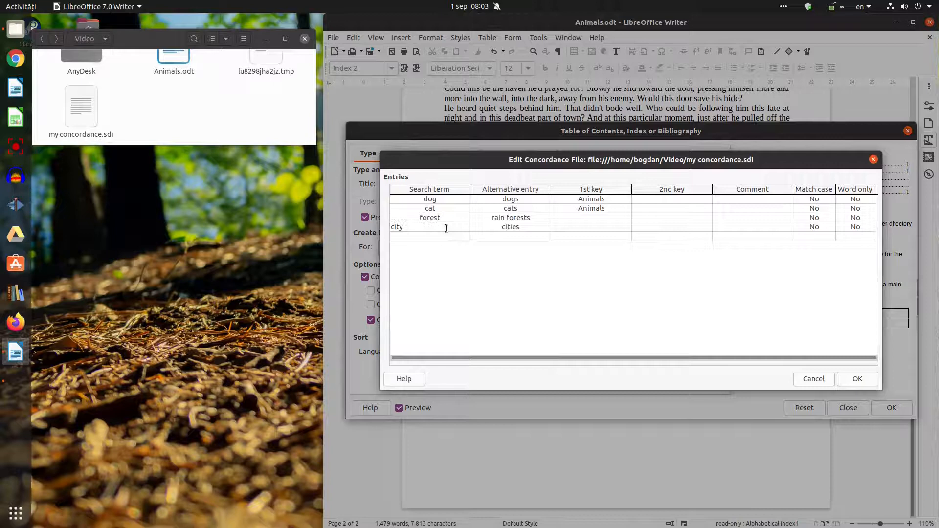
- Replace the 'city' term with New York, give it 1st key Cities, and save
double_click(397, 227)
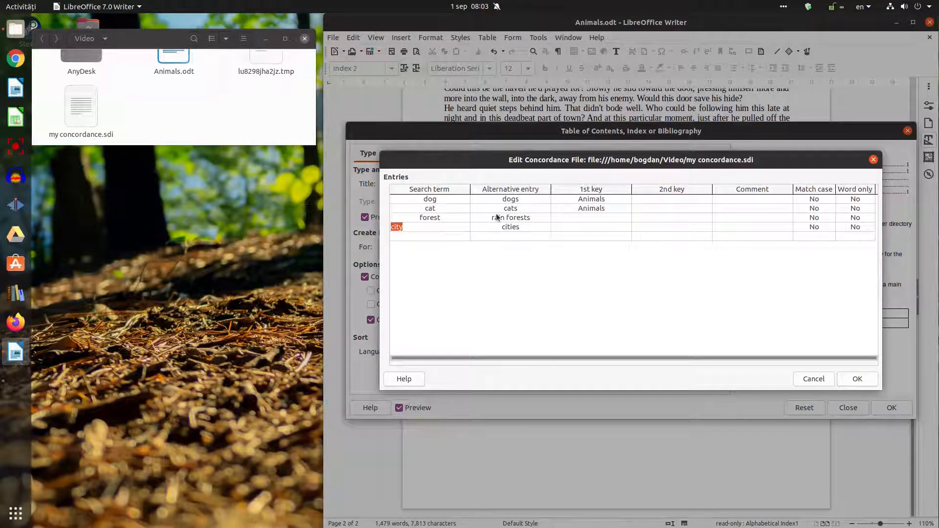
type("New York")
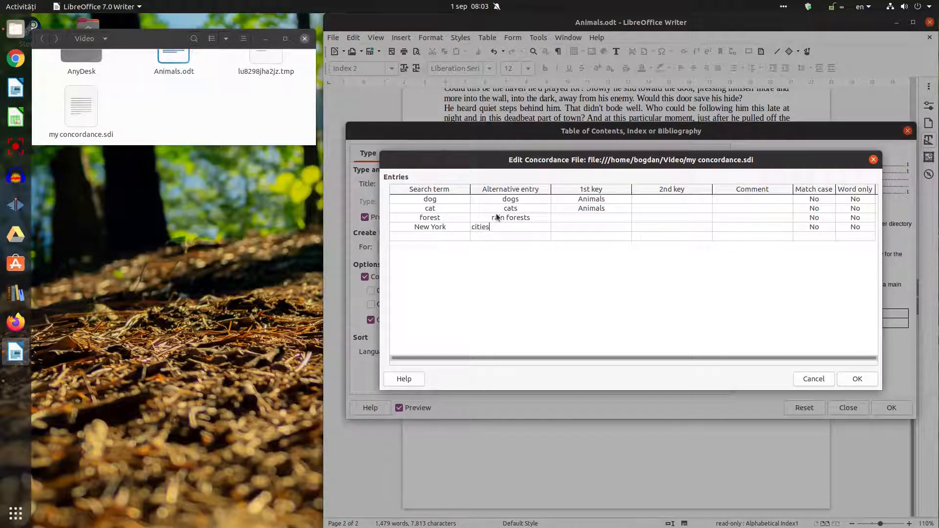
left_click(583, 226)
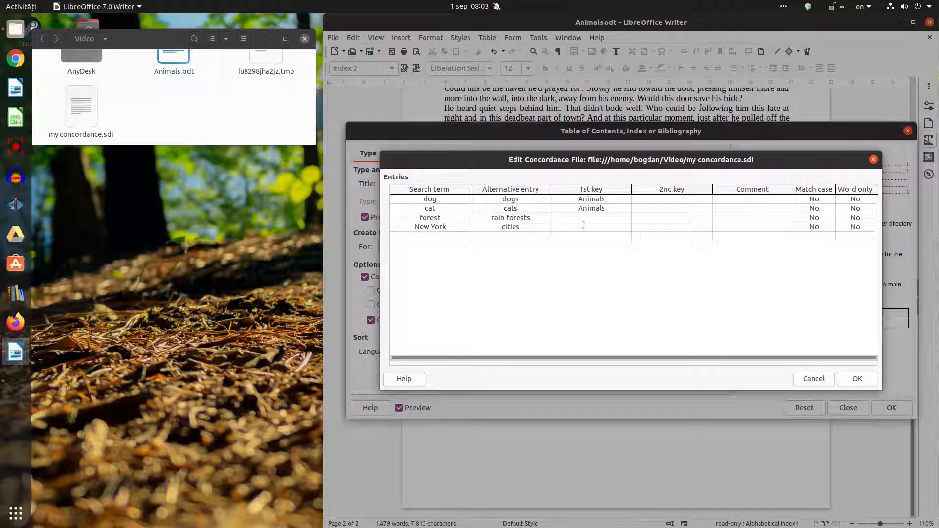
double_click(480, 227)
type("New")
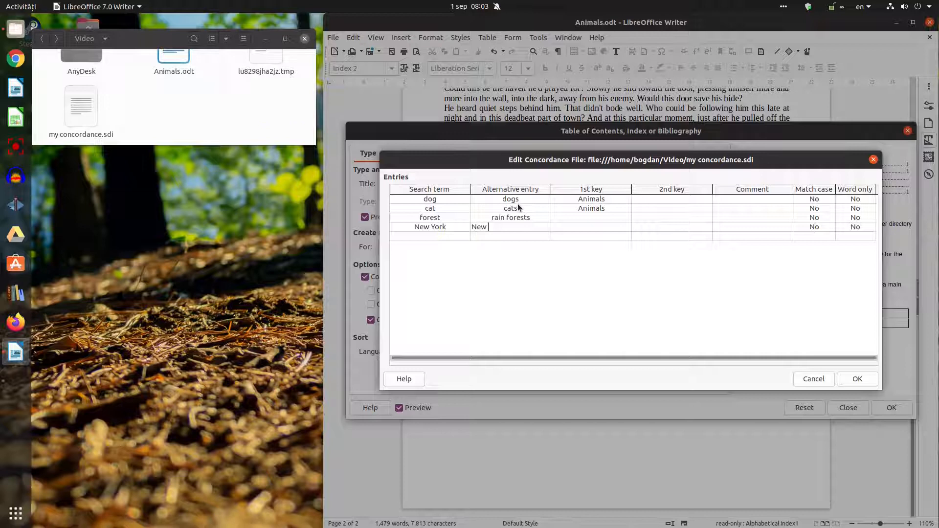
type("York")
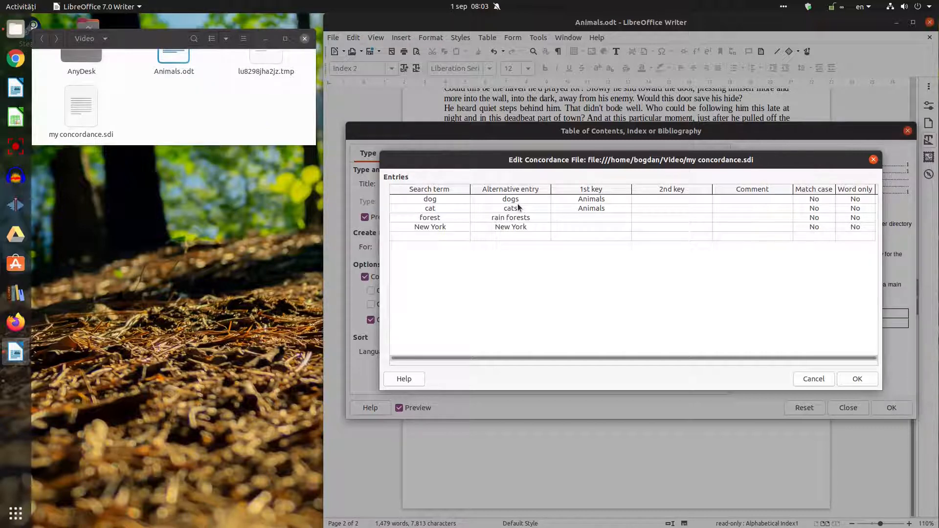
left_click(510, 226)
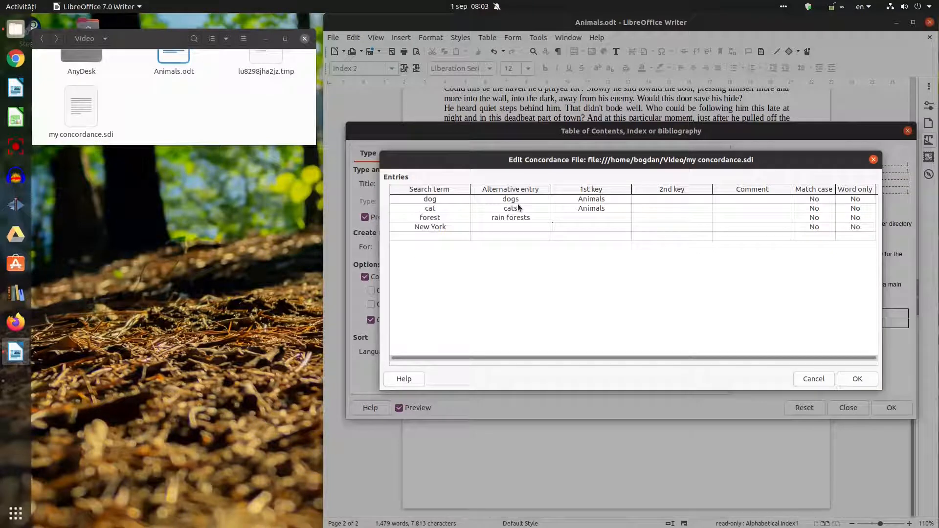
type("Cities")
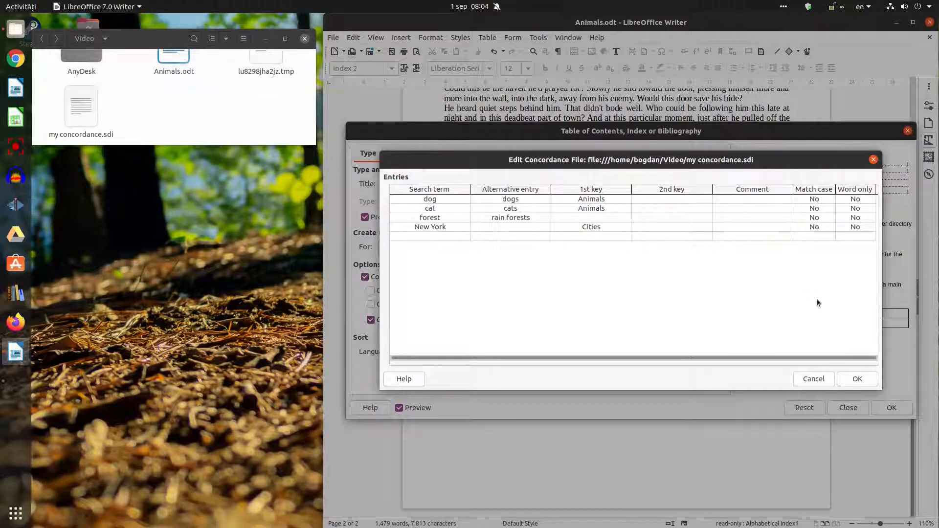
left_click(856, 379)
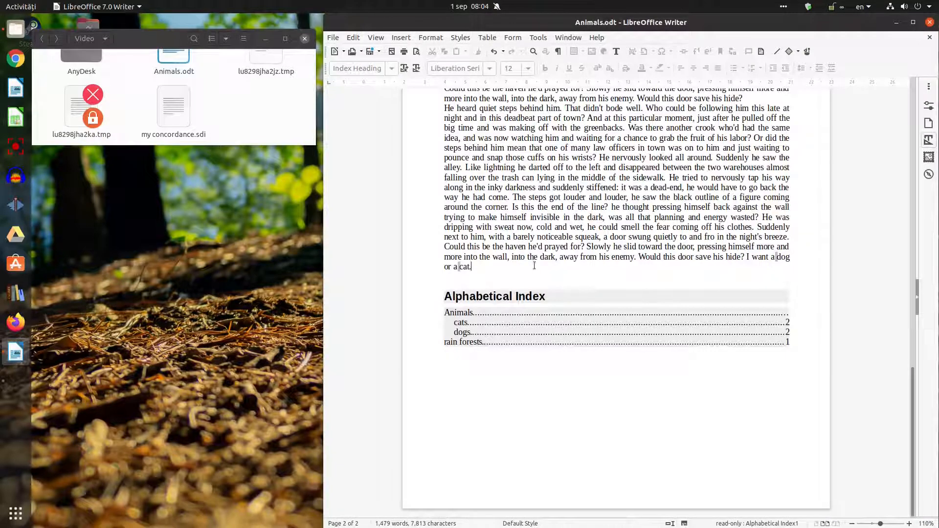
- Type 'New York' at the end of the dog-and-cat paragraph
type("New")
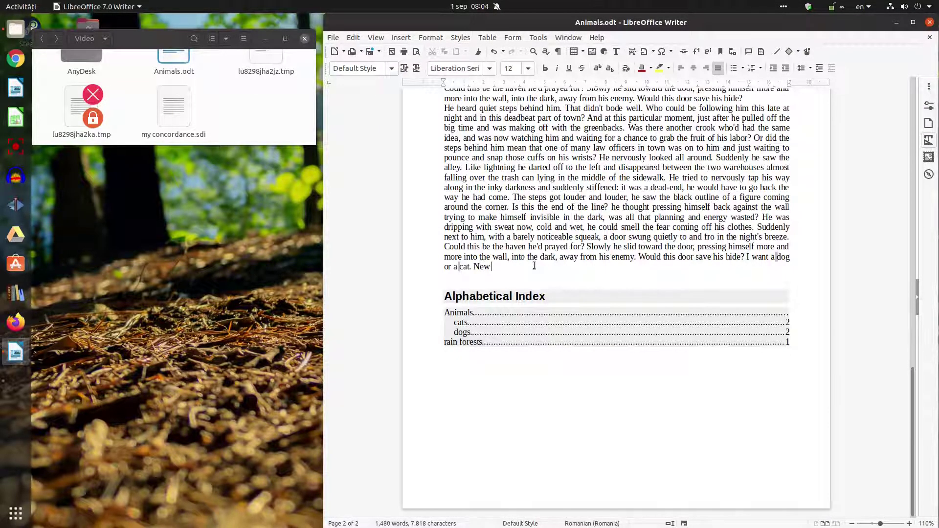
type("York")
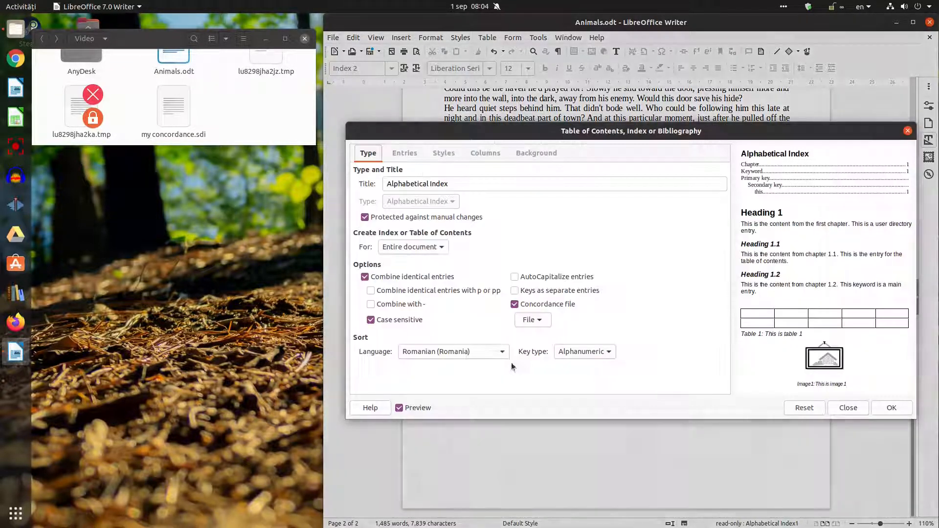
- Confirm the concordance entries and update the index to add New York under Cities
left_click(528, 319)
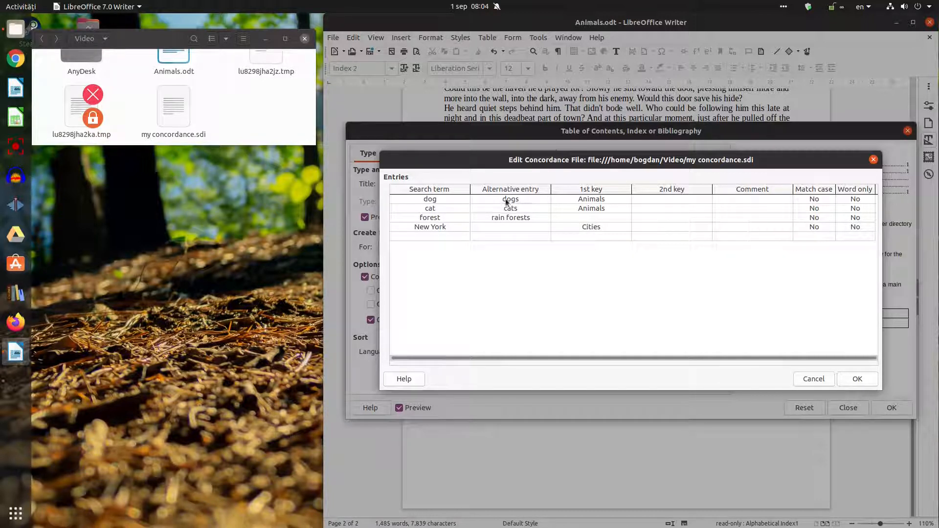
mouse_move(518, 201)
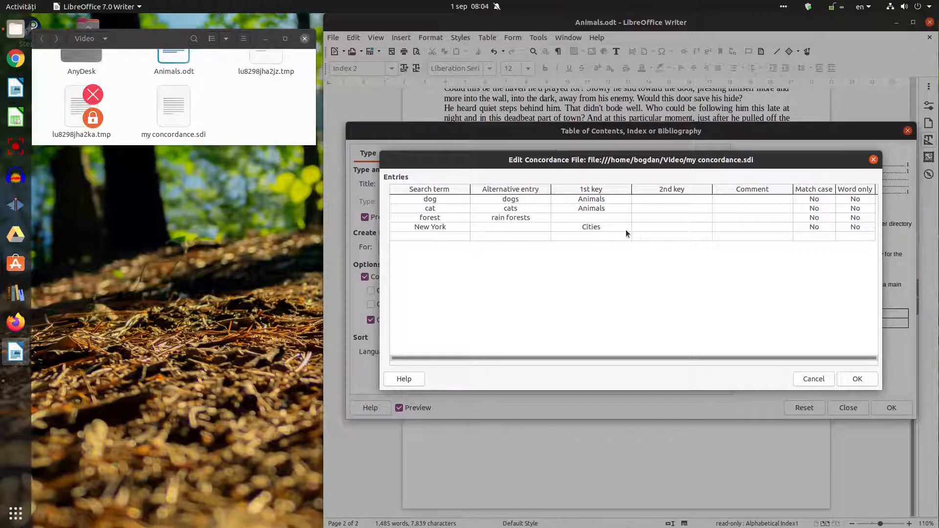
left_click(856, 378)
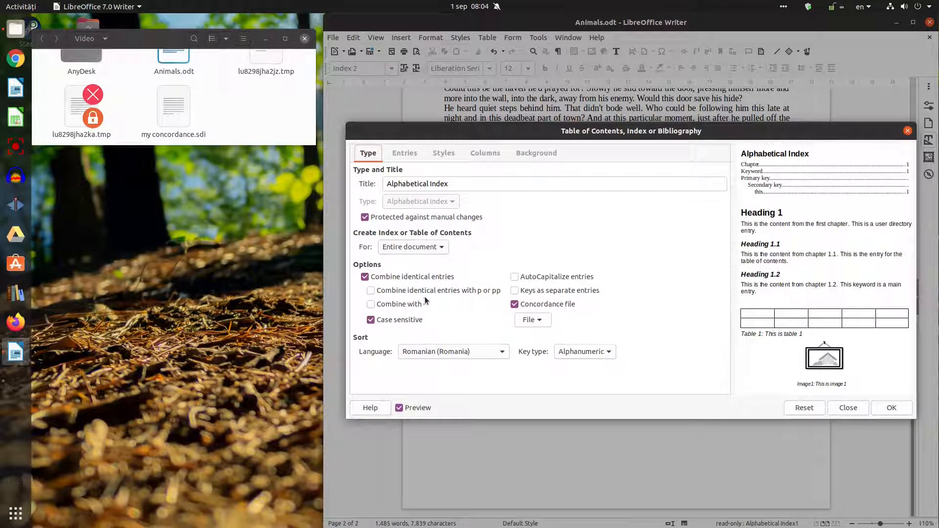
left_click(891, 407)
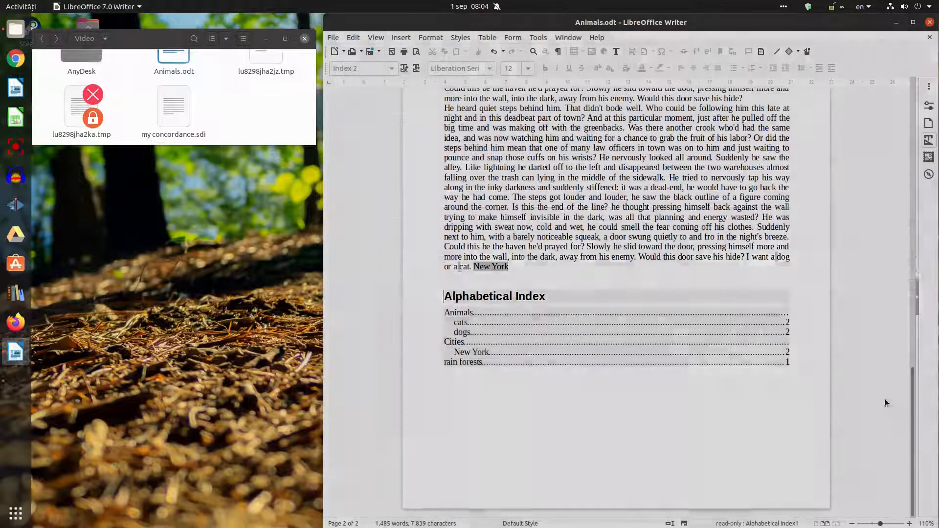